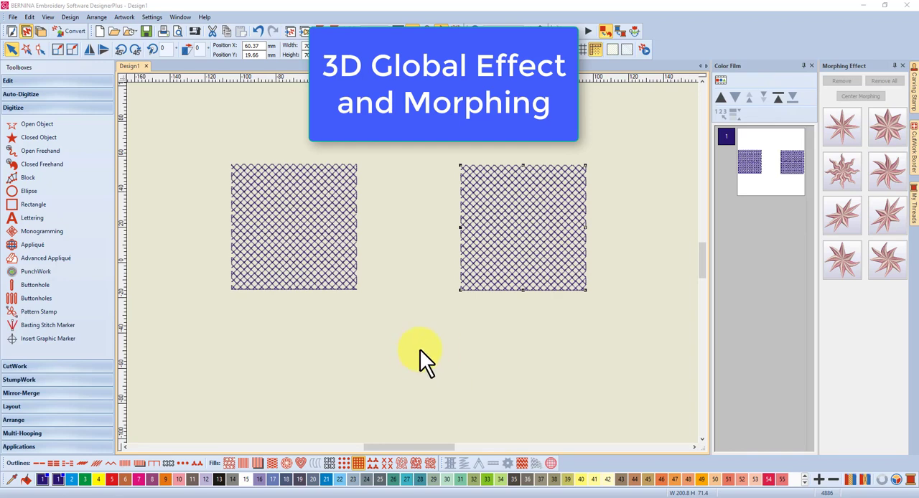
mouse_move(414, 357)
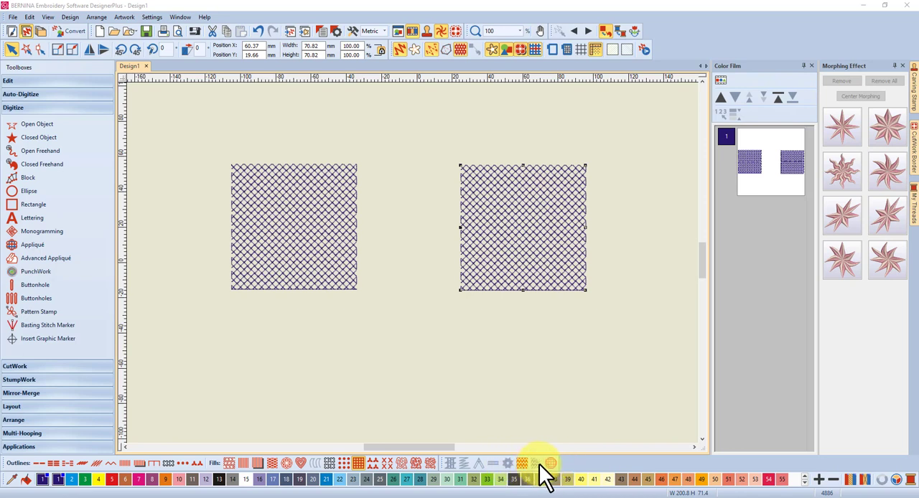
mouse_move(539, 474)
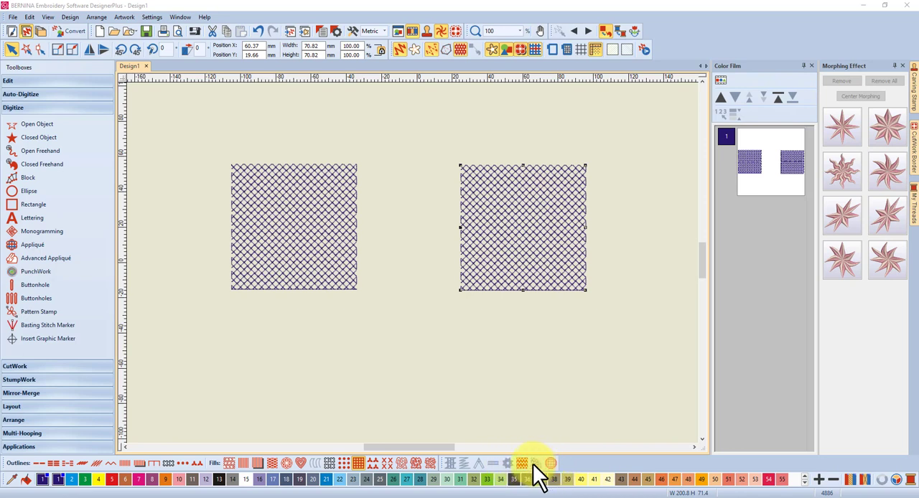
mouse_move(518, 474)
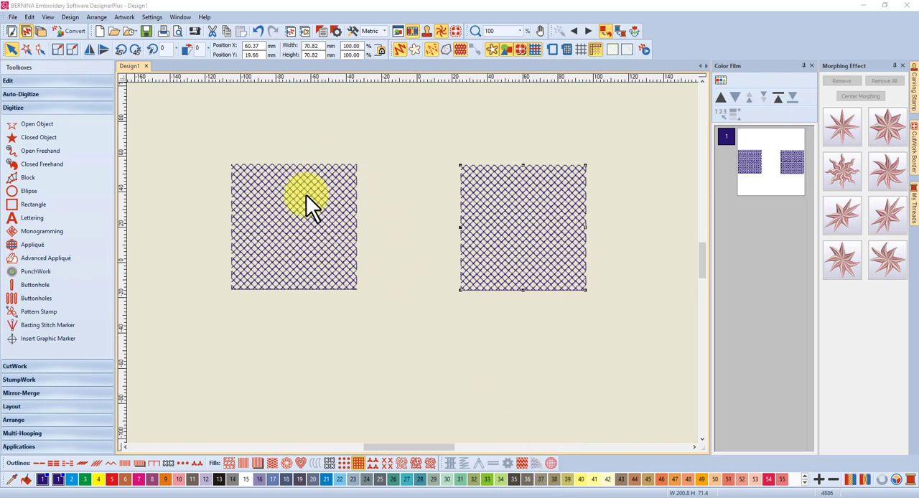
mouse_move(567, 326)
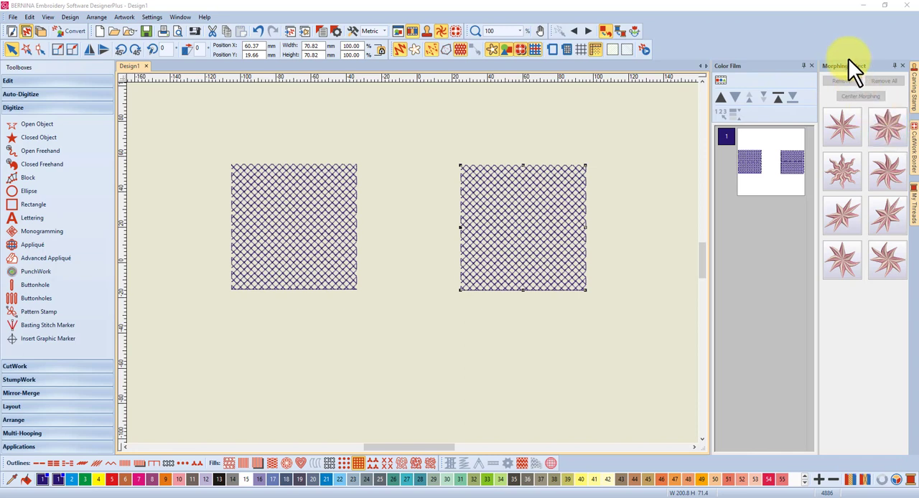
Step: Apply the 3D Globe effect to the left lacework square so its lattice bulges
click(888, 126)
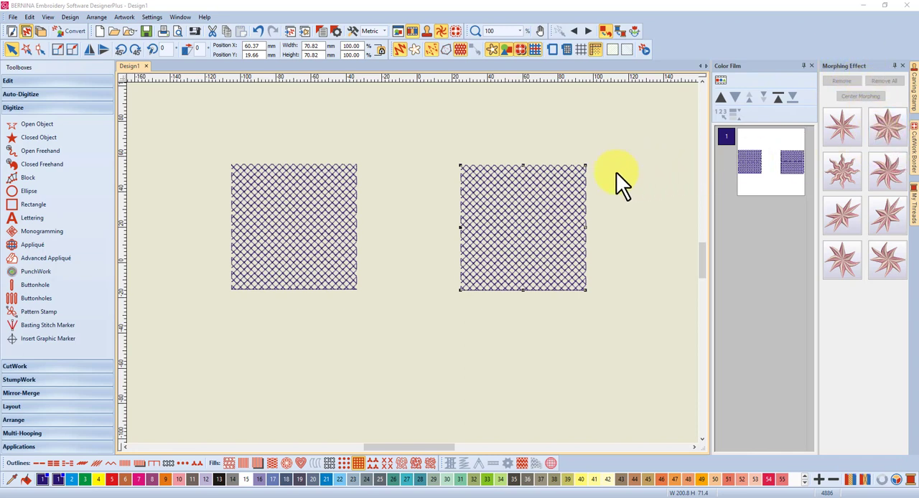
mouse_move(502, 204)
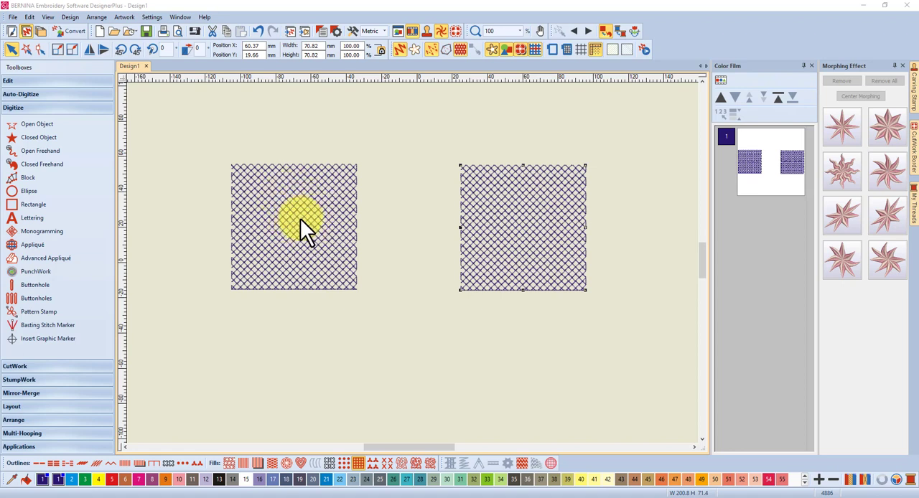
mouse_move(491, 391)
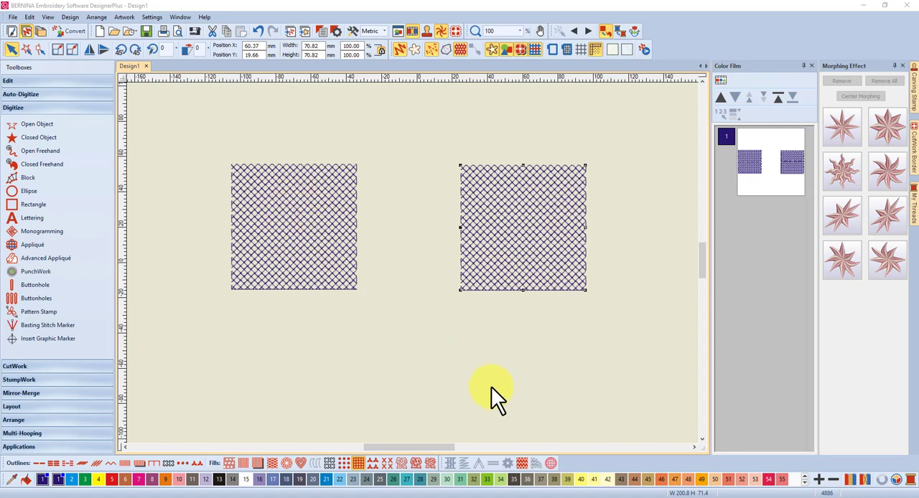
mouse_move(294, 227)
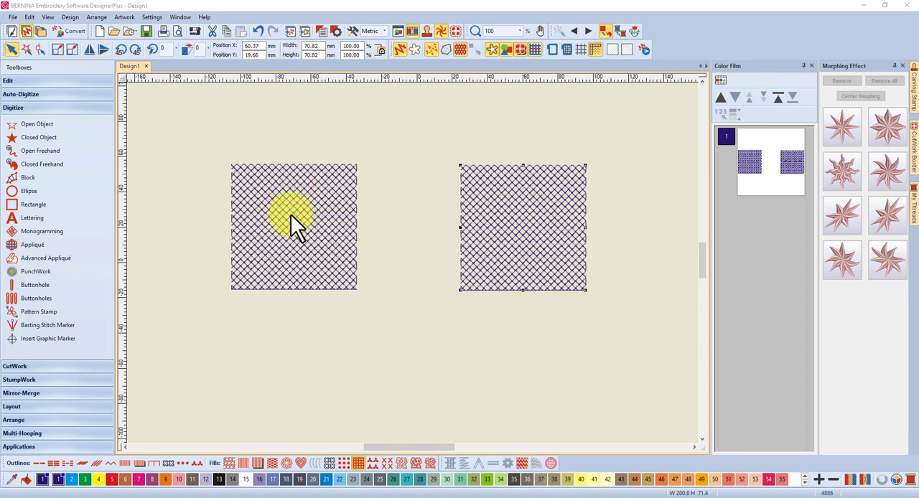
mouse_move(287, 215)
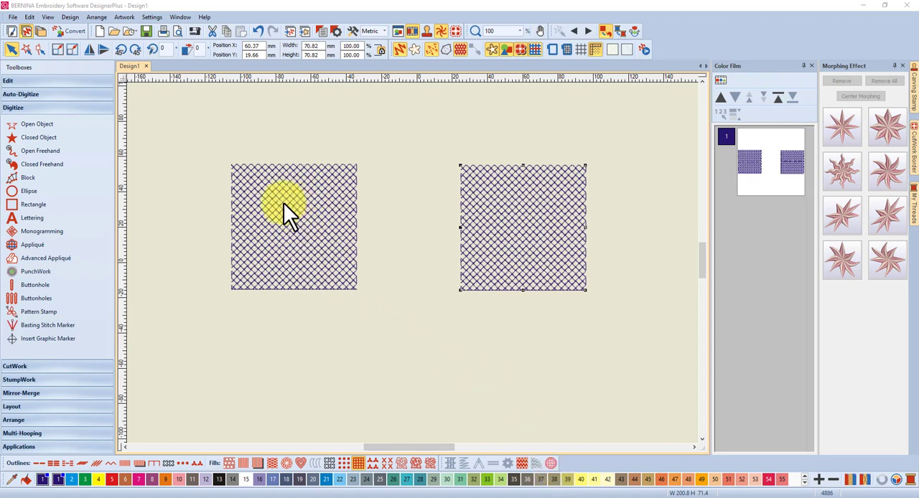
mouse_move(295, 215)
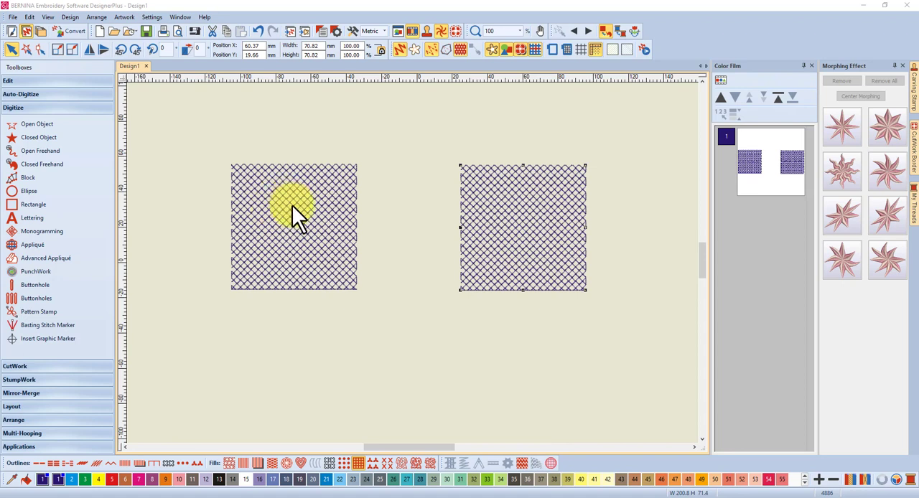
click(290, 208)
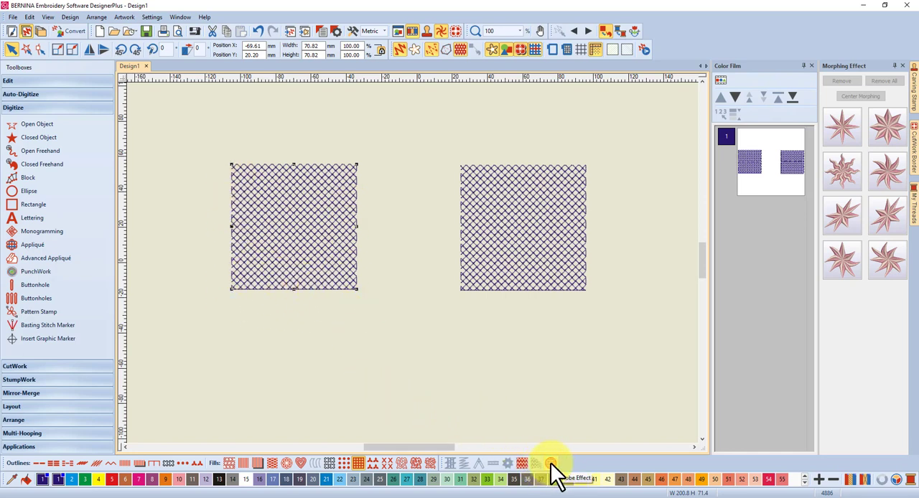
mouse_move(549, 462)
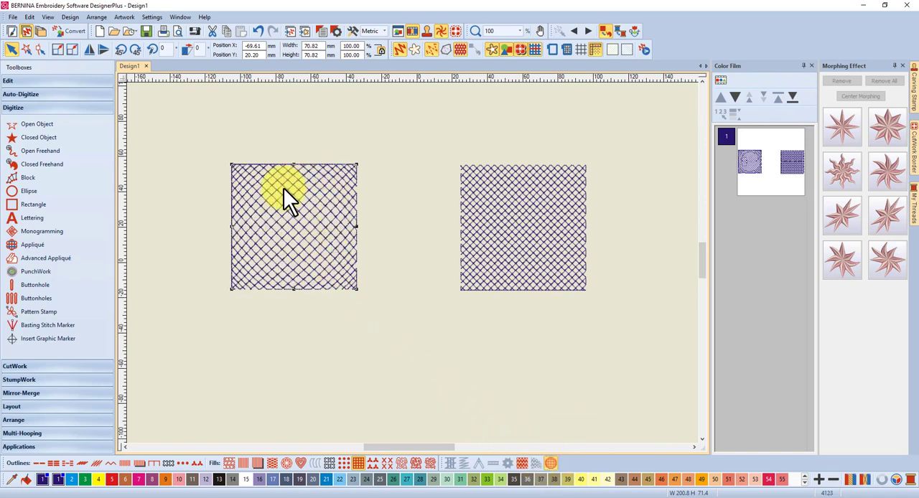
mouse_move(290, 259)
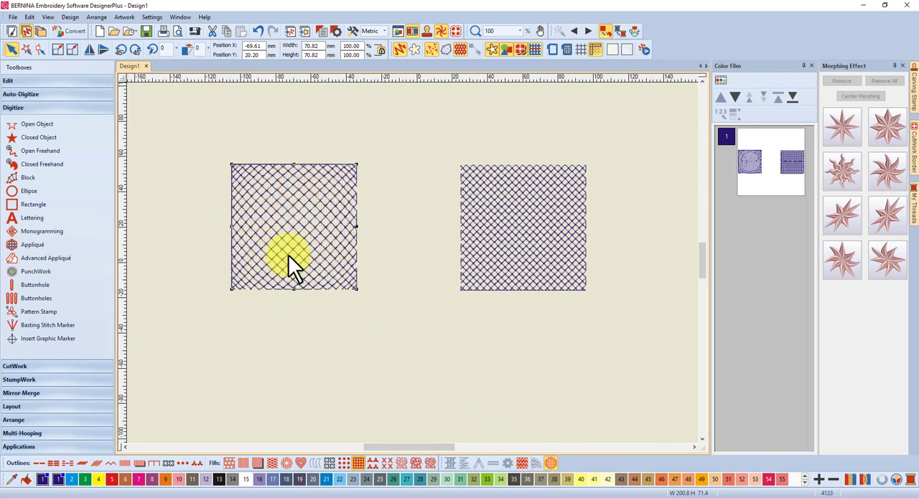
mouse_move(295, 237)
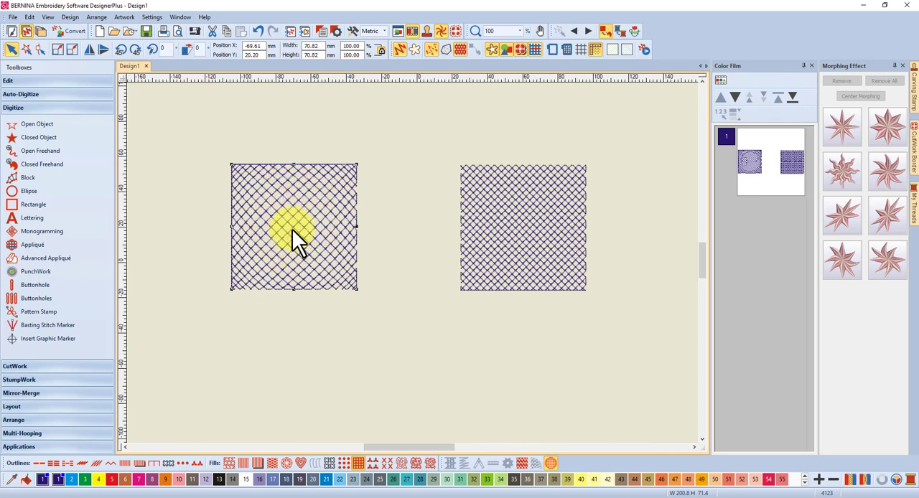
mouse_move(309, 237)
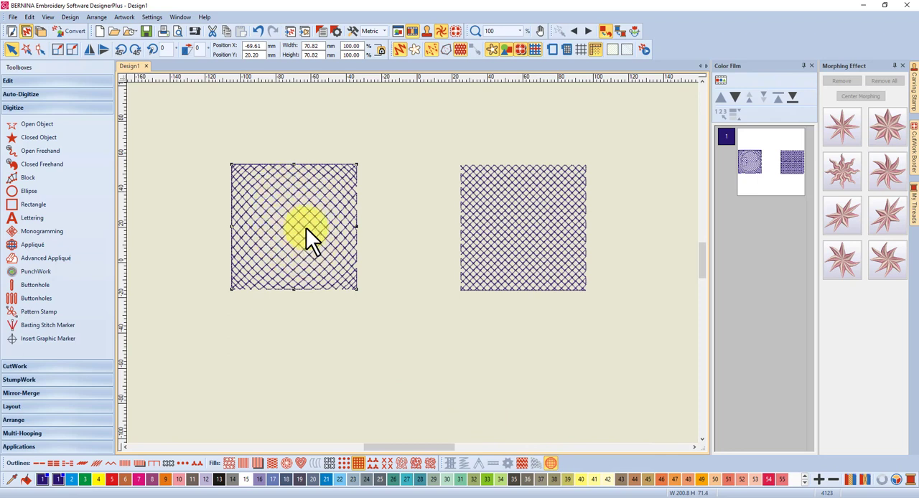
mouse_move(313, 216)
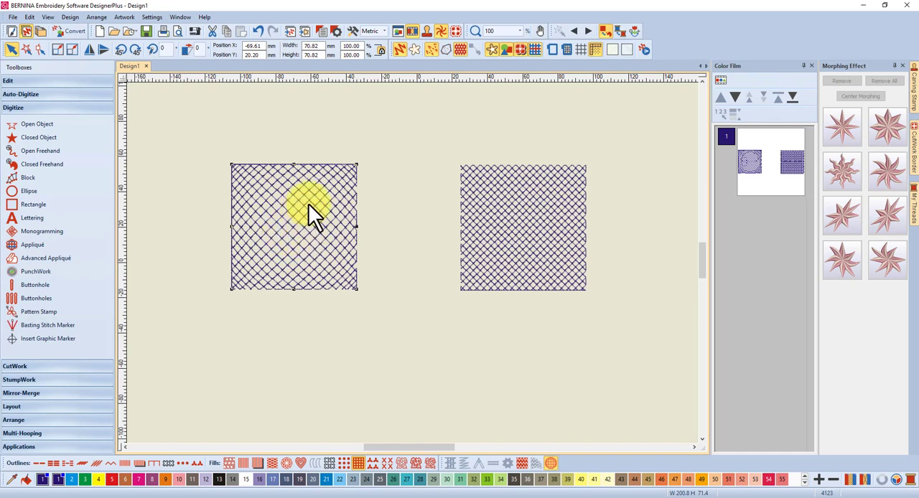
mouse_move(279, 295)
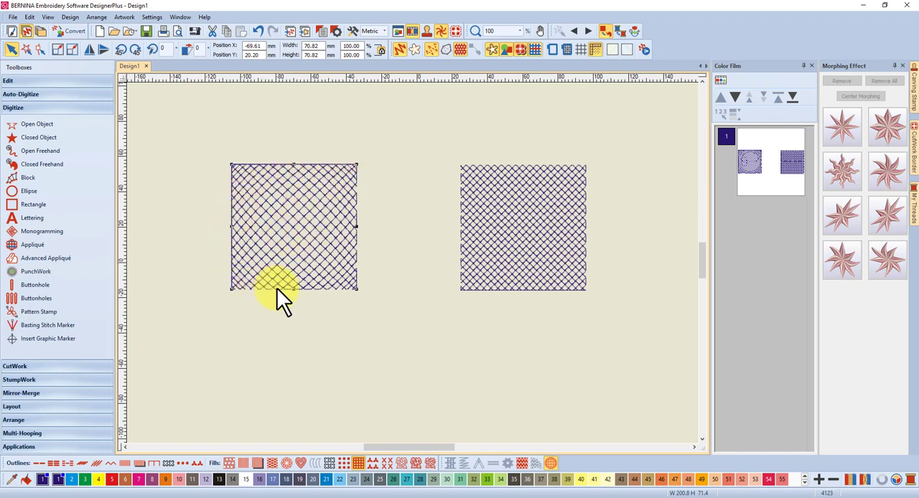
mouse_move(295, 215)
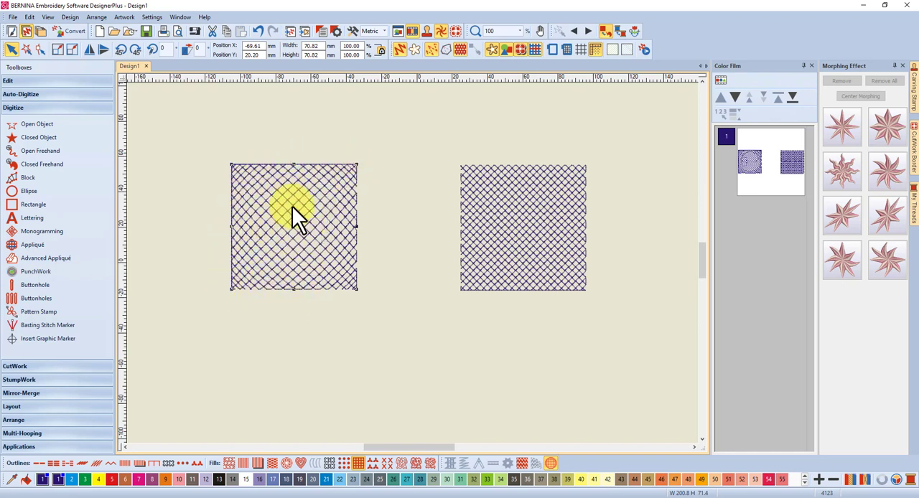
mouse_move(313, 235)
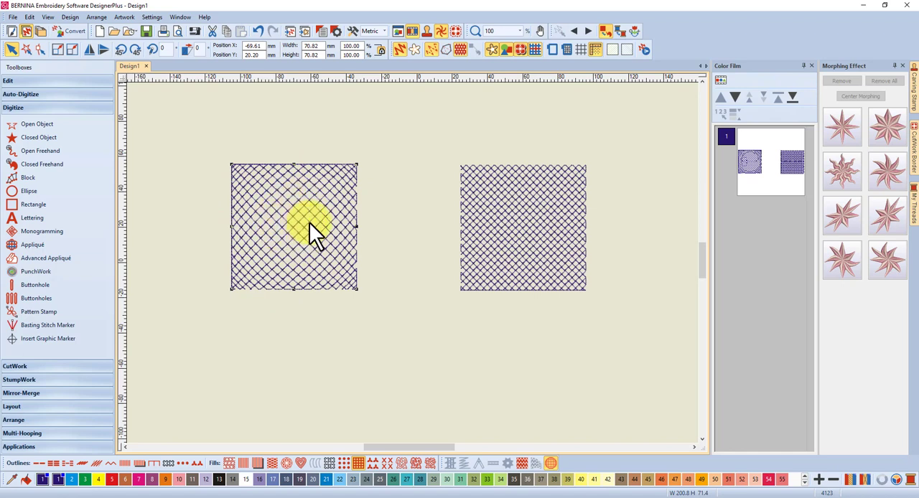
mouse_move(282, 227)
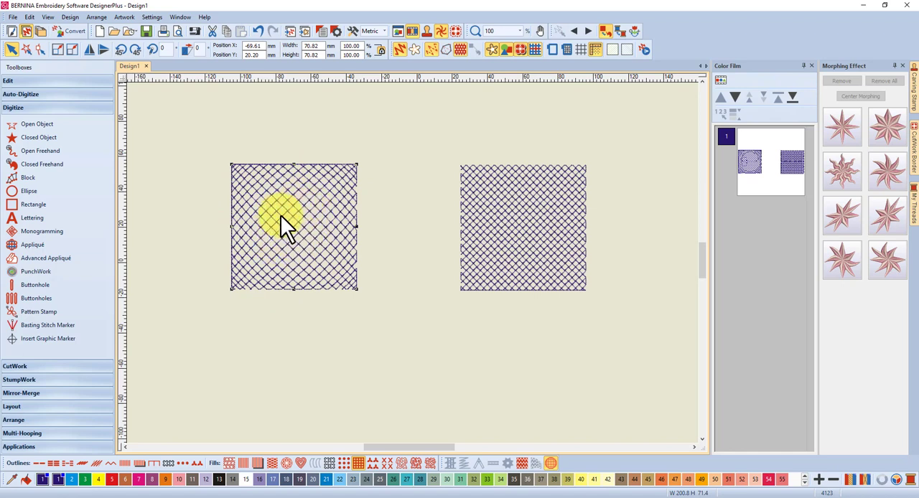
mouse_move(302, 215)
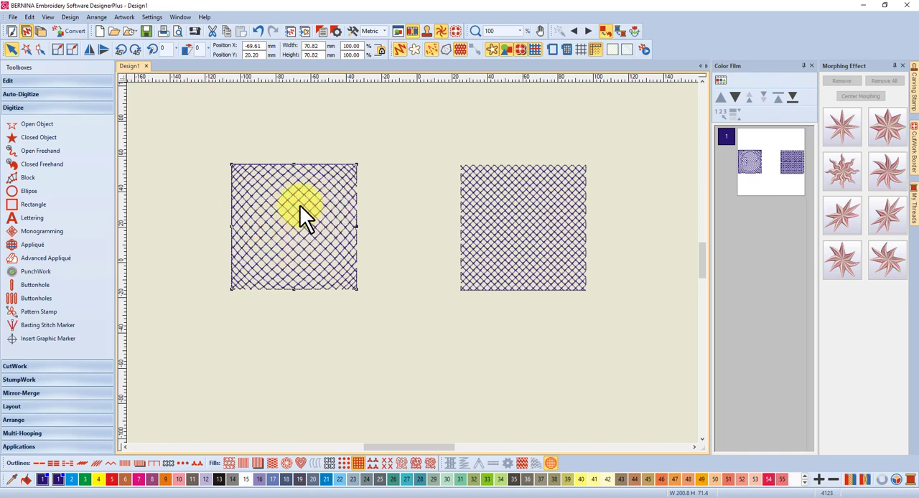
mouse_move(313, 209)
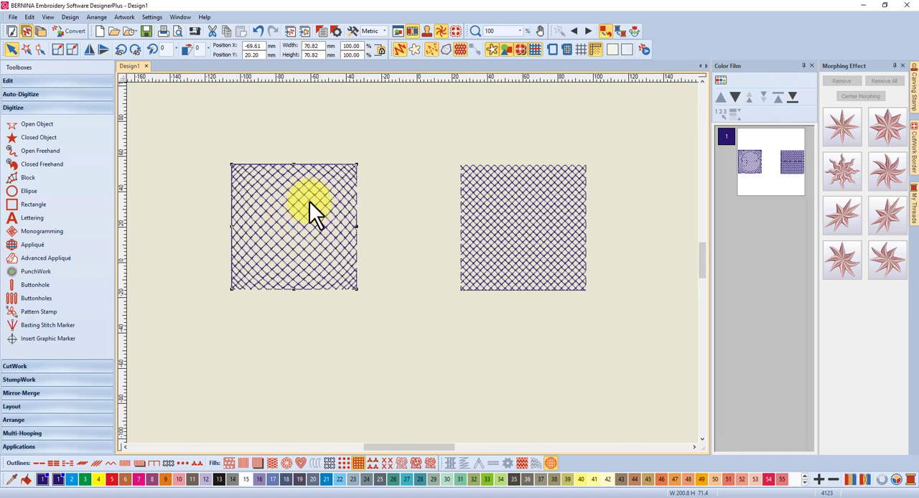
mouse_move(309, 216)
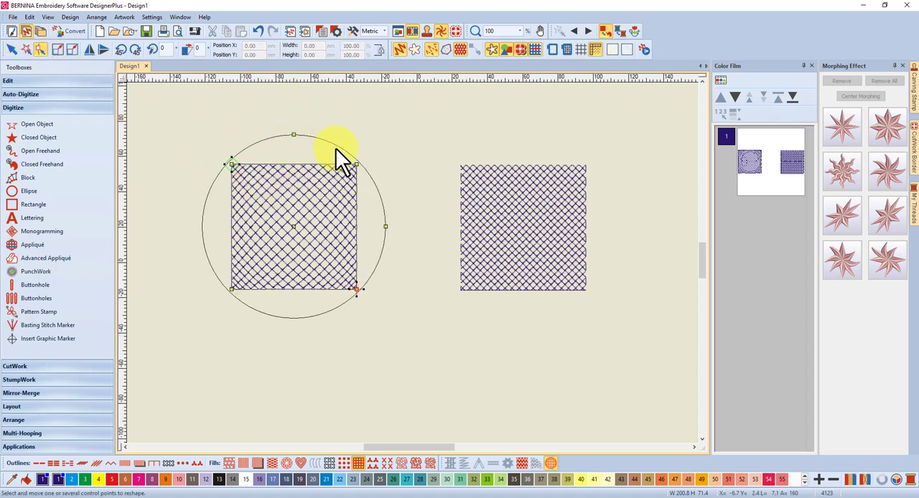
mouse_move(216, 251)
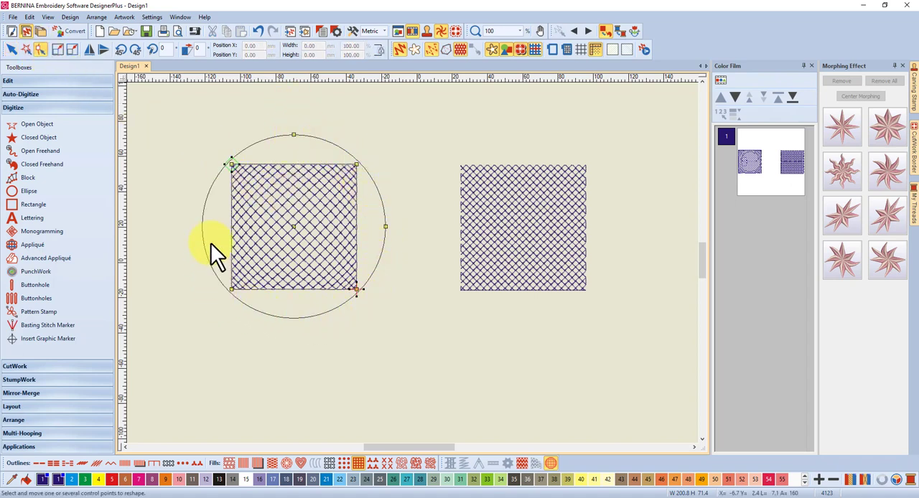
mouse_move(309, 175)
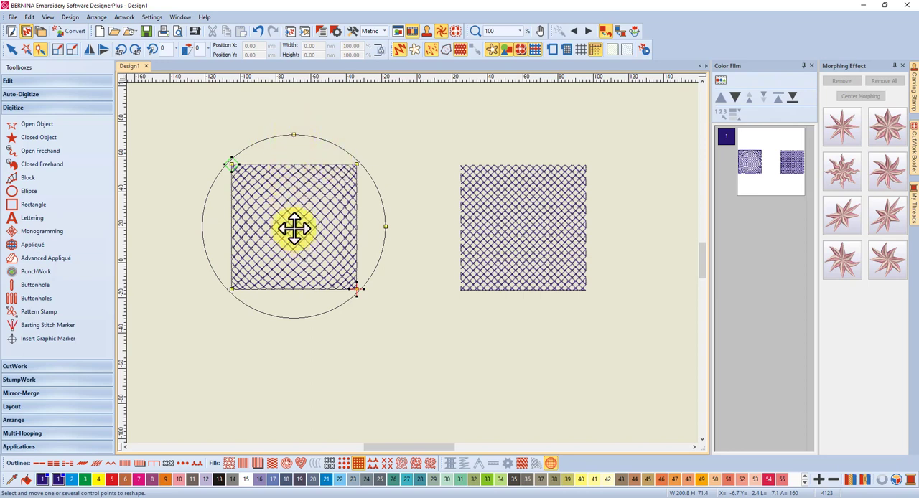
mouse_move(388, 230)
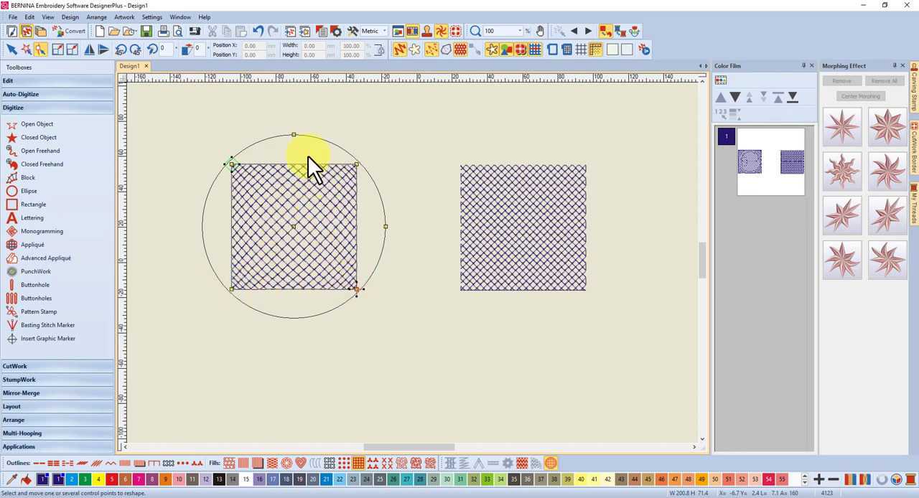
mouse_move(293, 135)
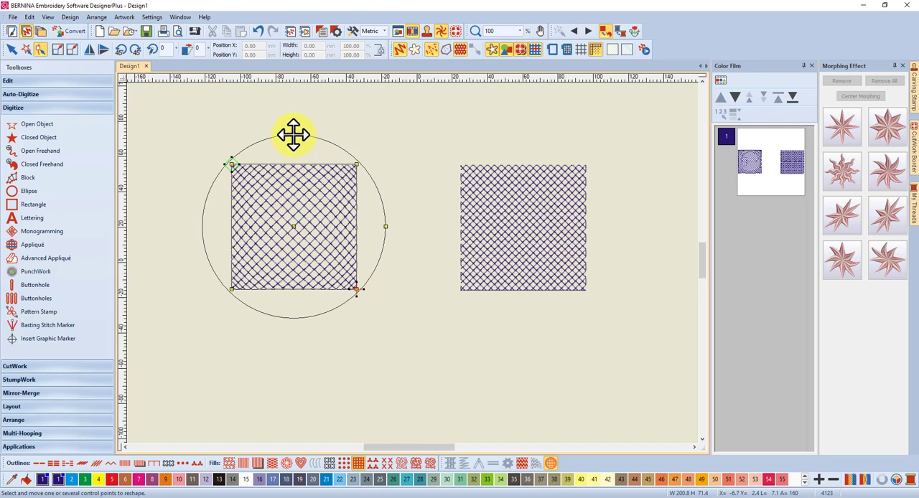
mouse_move(293, 227)
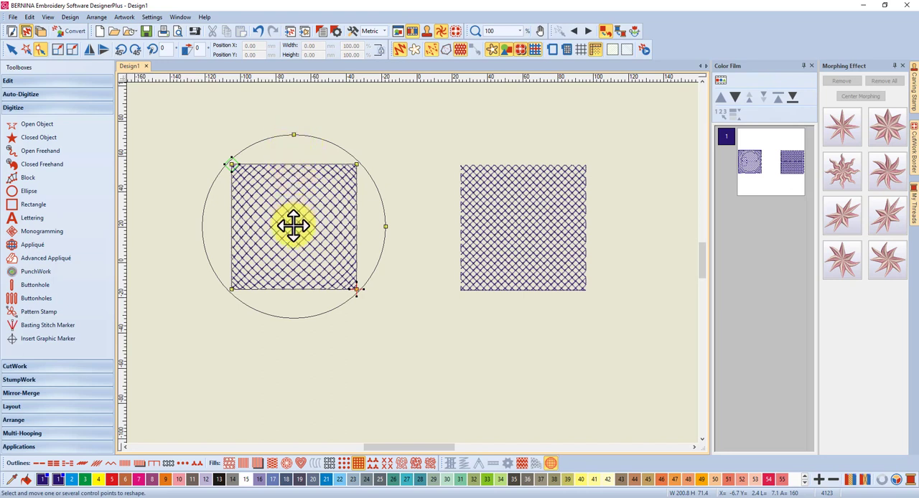
Step: Drag the Globe guide circle so the bulge sits centred on the left square
drag(293, 227, 273, 207)
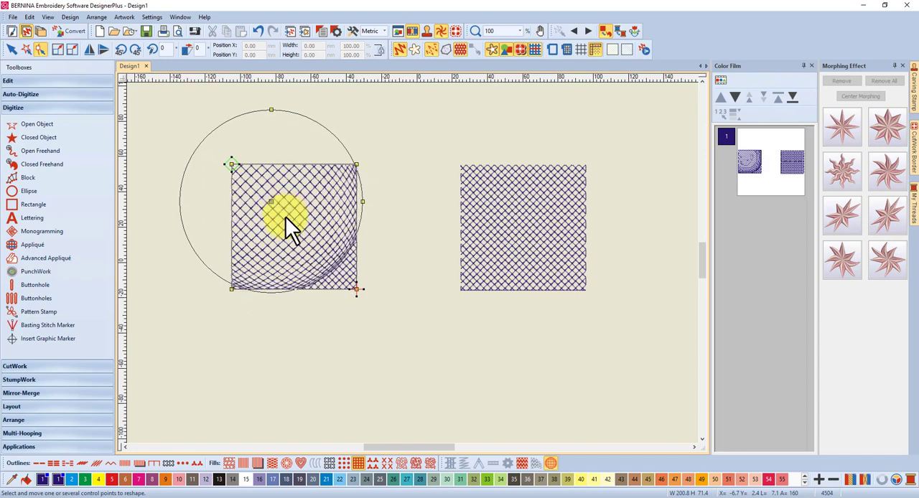
mouse_move(371, 223)
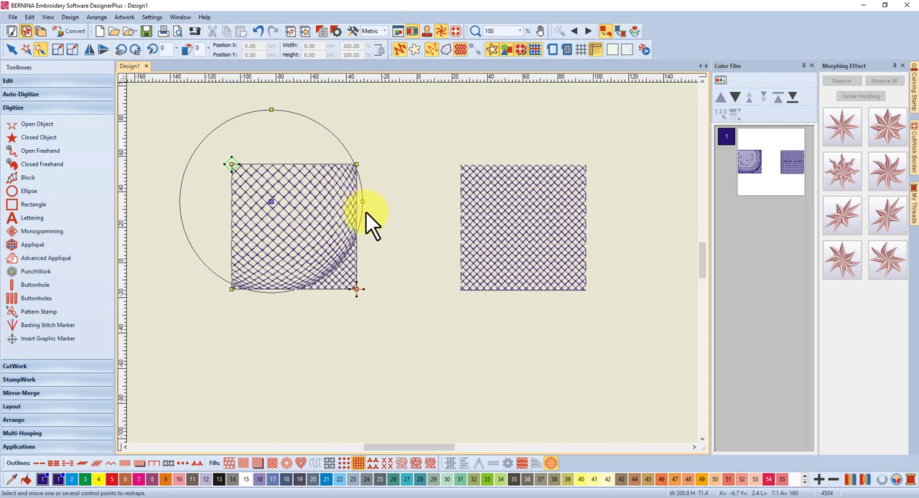
mouse_move(319, 290)
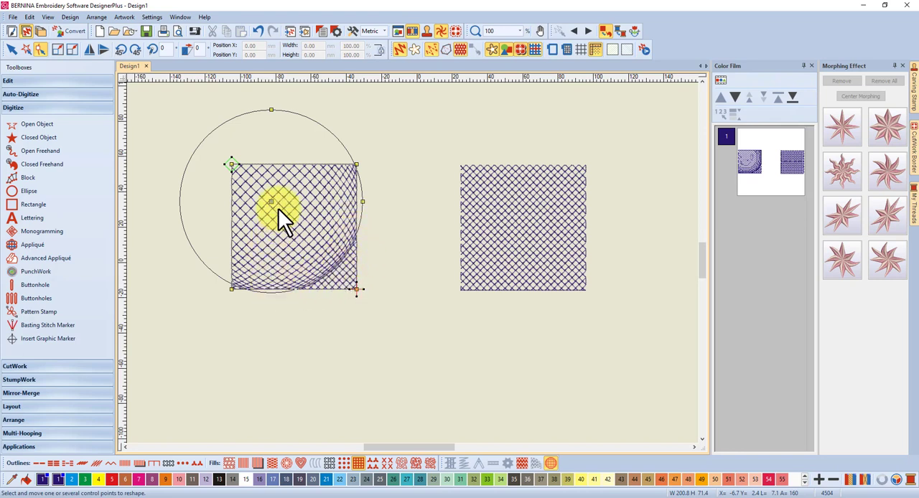
mouse_move(265, 194)
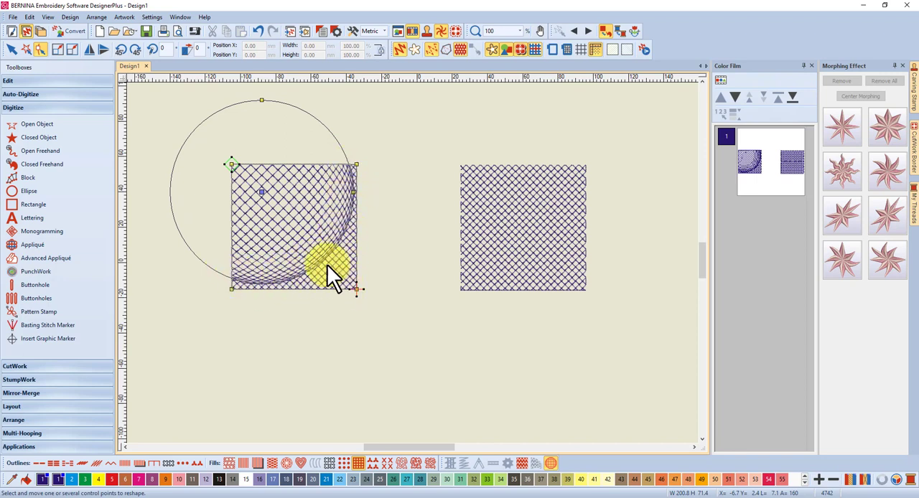
drag(330, 270, 261, 194)
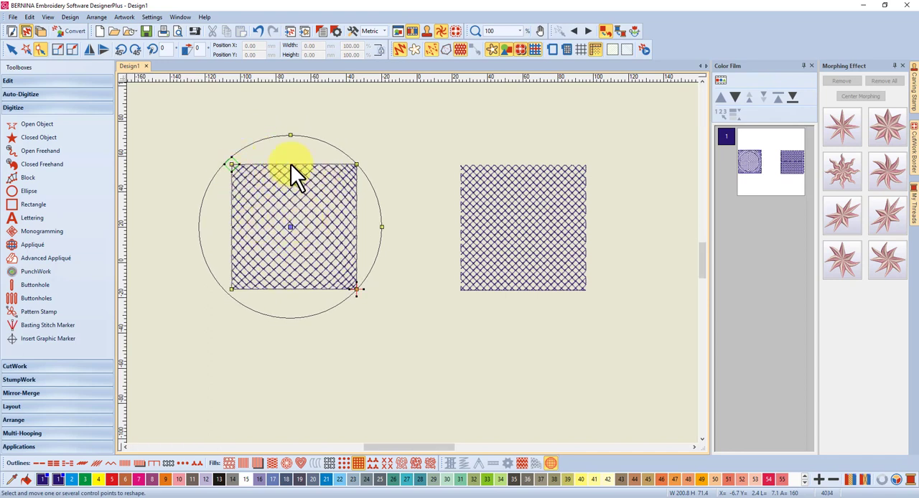
mouse_move(290, 147)
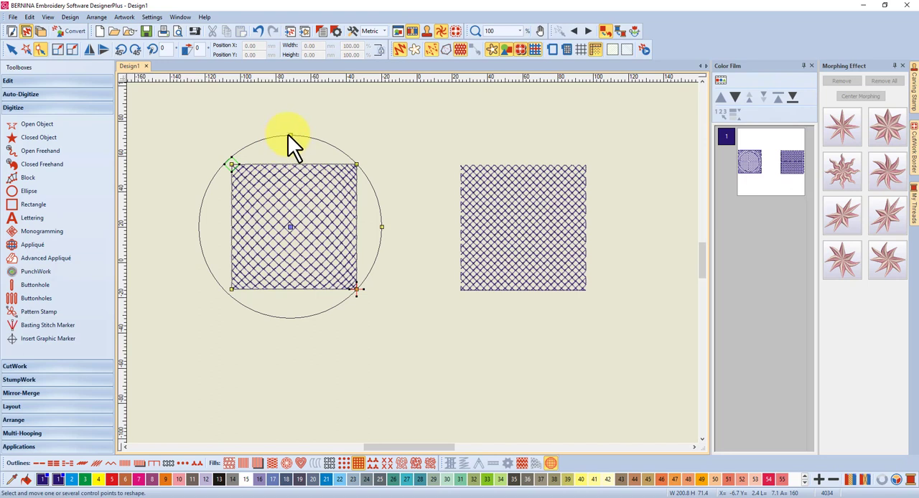
mouse_move(382, 227)
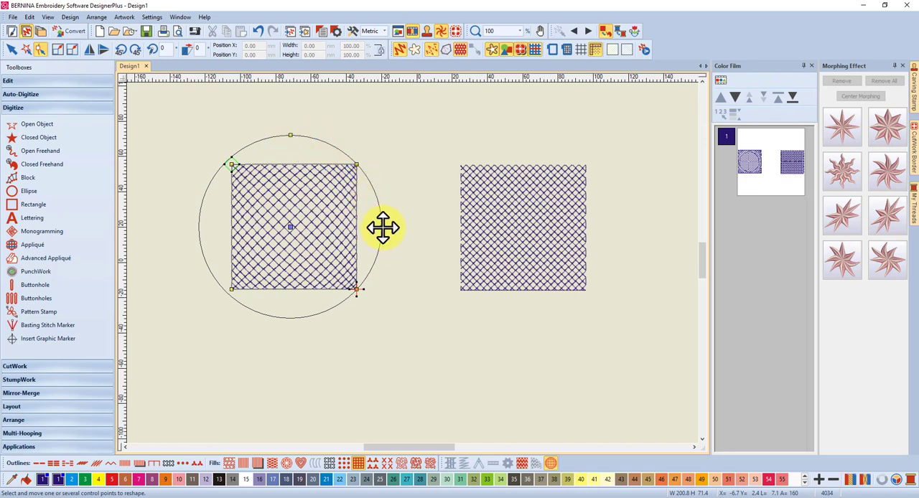
Step: Squash the Globe guide into a narrow ellipse bulging only the square's middle
drag(382, 229, 333, 224)
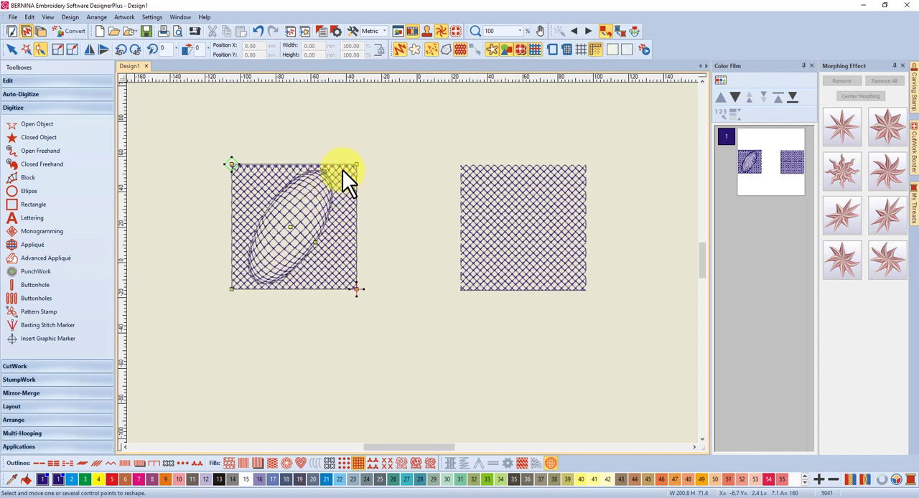
mouse_move(305, 218)
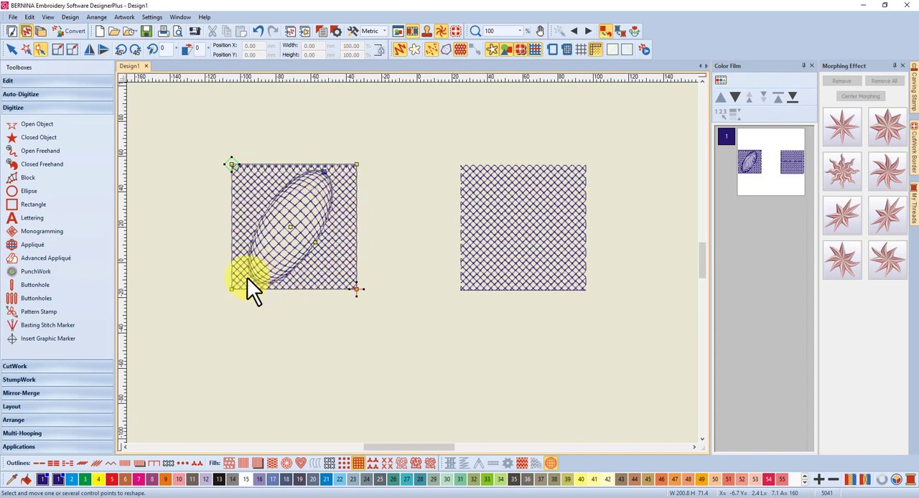
mouse_move(305, 247)
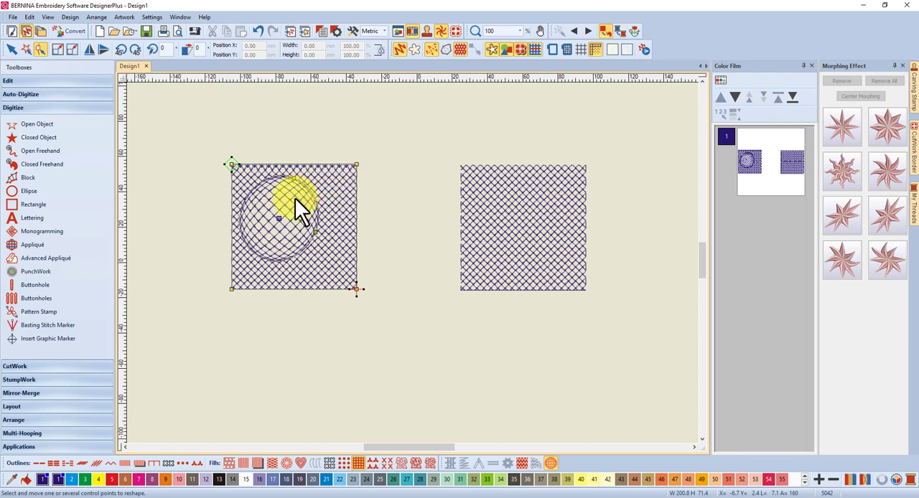
mouse_move(356, 164)
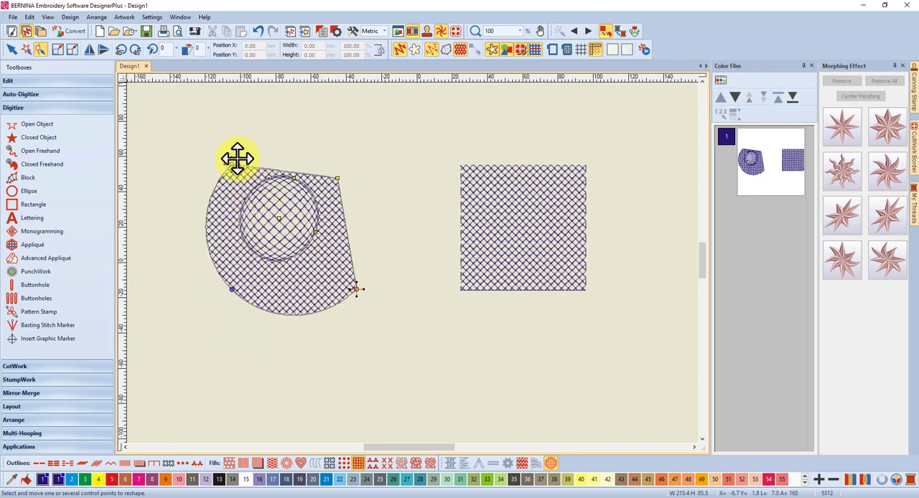
mouse_move(237, 167)
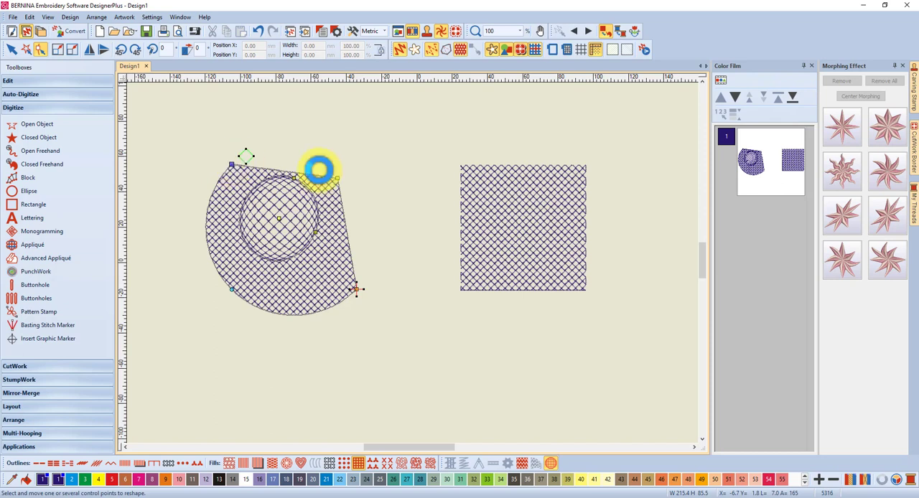
Step: Round and shrink the left lacework into a small ball and collapse the outer guide onto it
drag(318, 170, 365, 213)
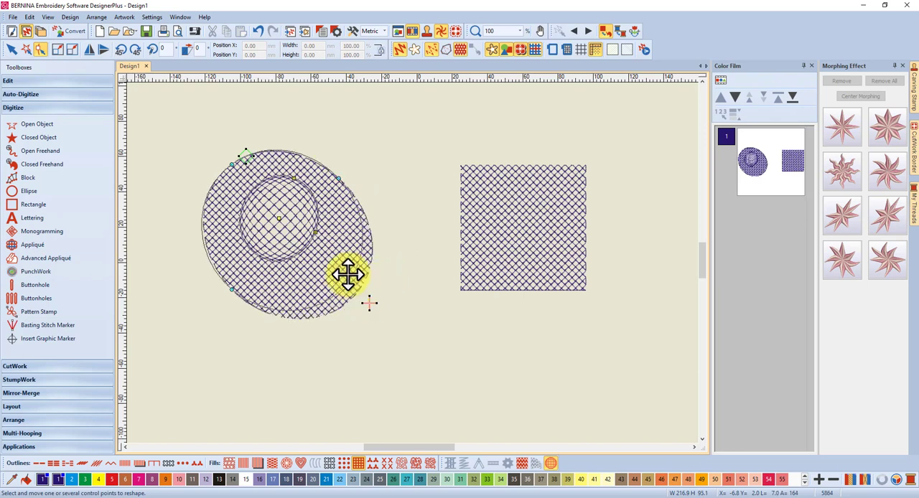
drag(348, 275, 311, 244)
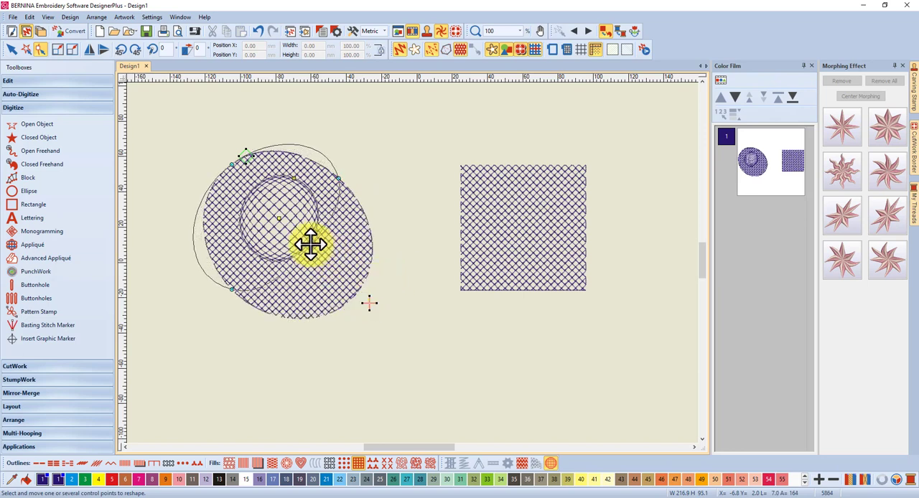
drag(310, 244, 337, 179)
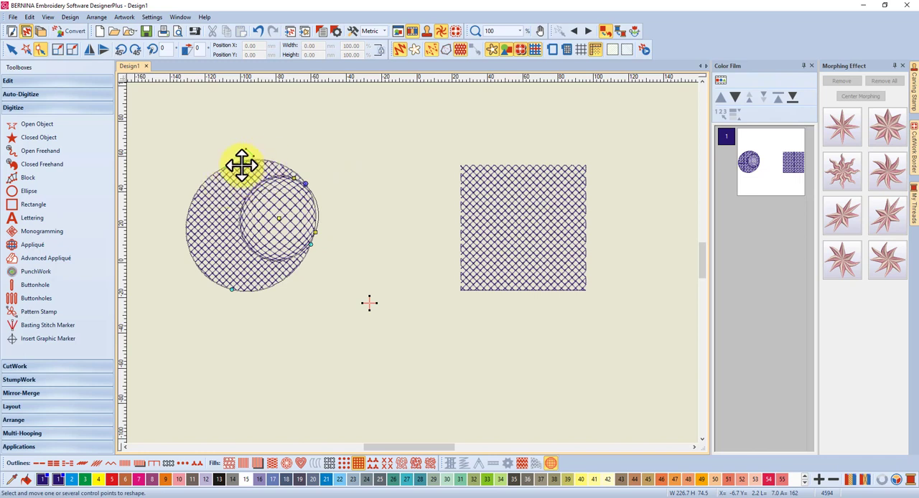
mouse_move(293, 217)
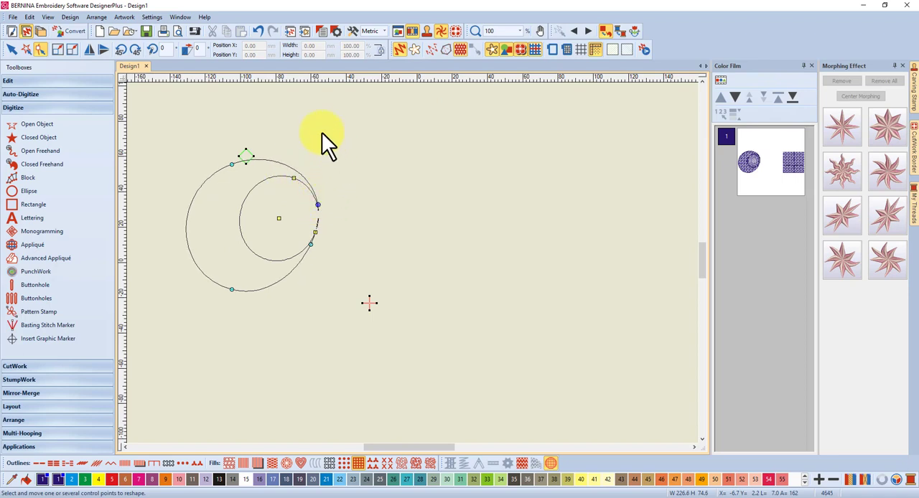
mouse_move(230, 164)
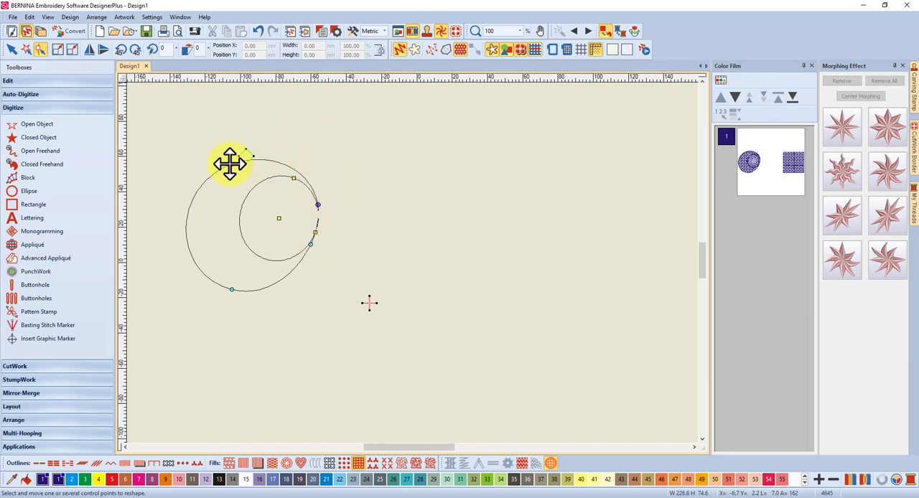
drag(230, 162, 295, 178)
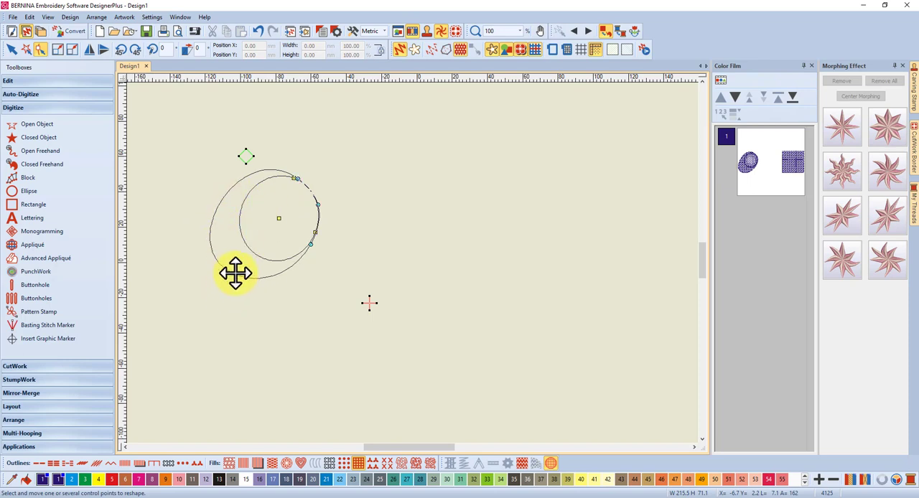
drag(235, 273, 259, 257)
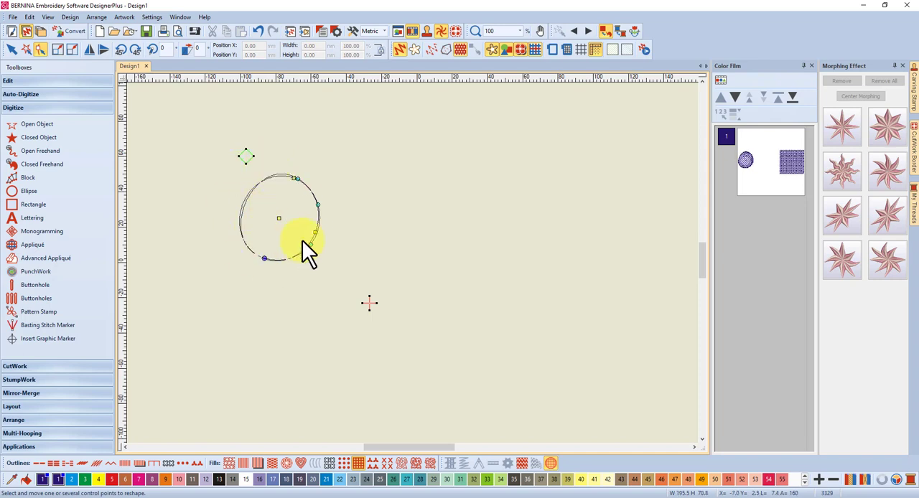
mouse_move(319, 213)
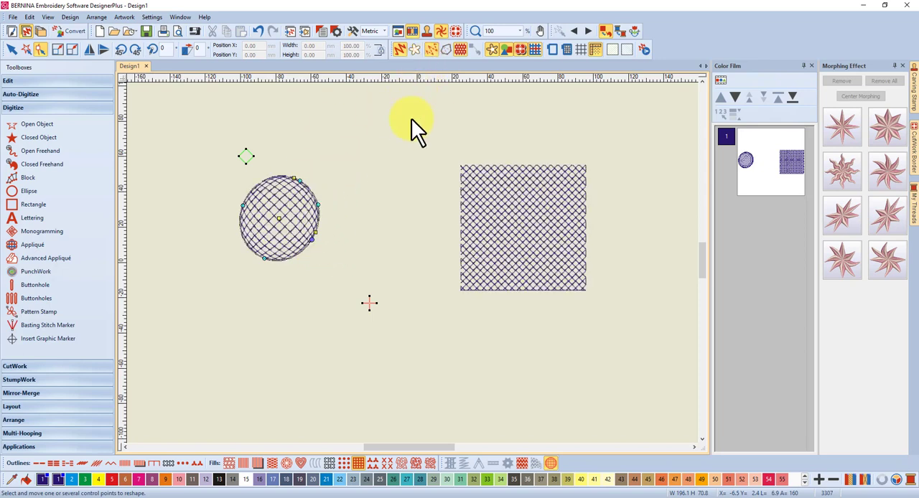
mouse_move(287, 208)
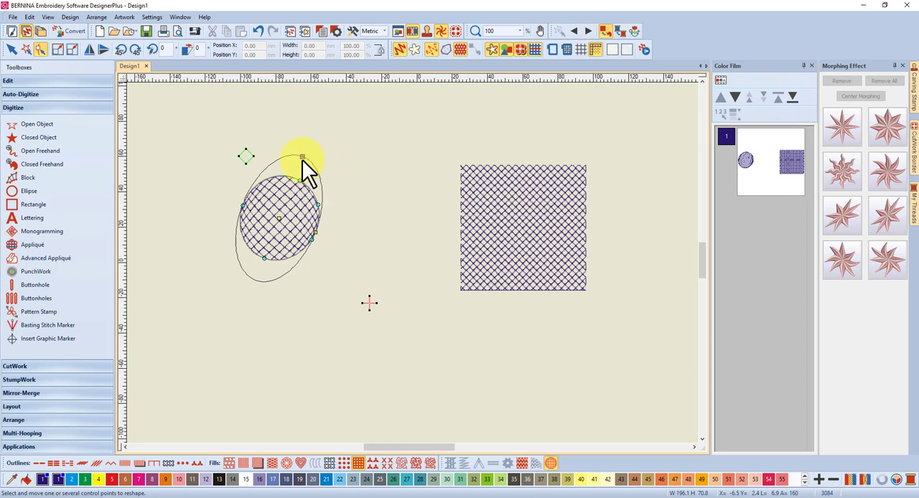
mouse_move(303, 157)
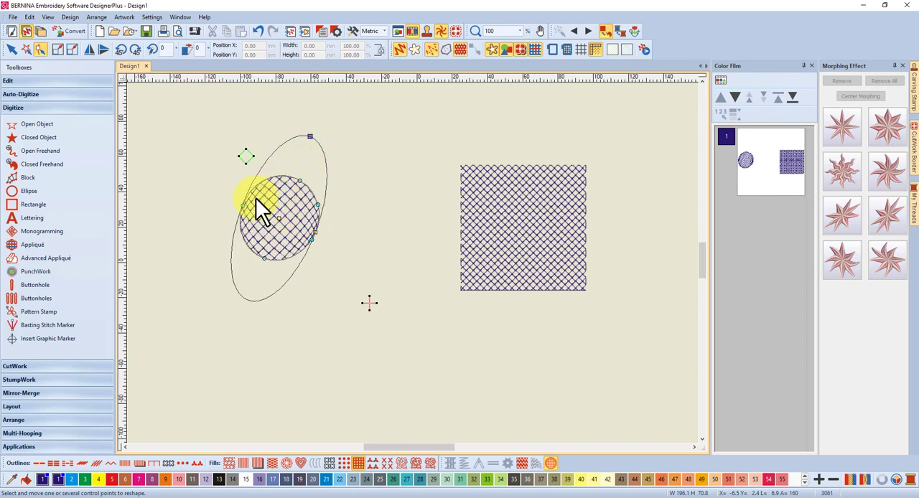
mouse_move(310, 144)
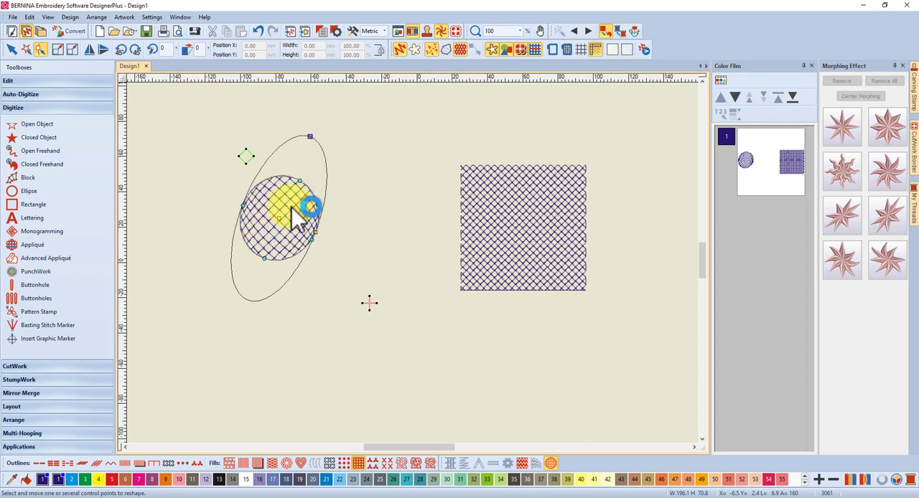
Step: Bring the left lacework back to a full square with the small globe bulge inside
drag(309, 209, 262, 224)
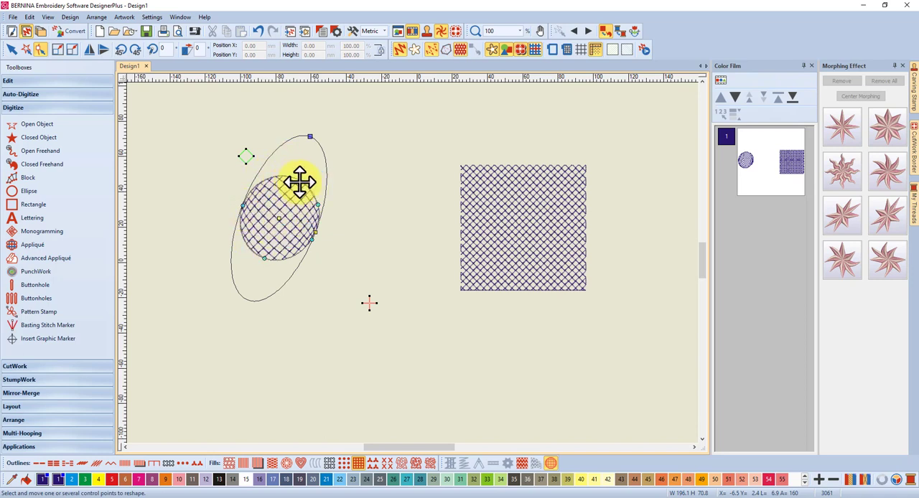
mouse_move(247, 165)
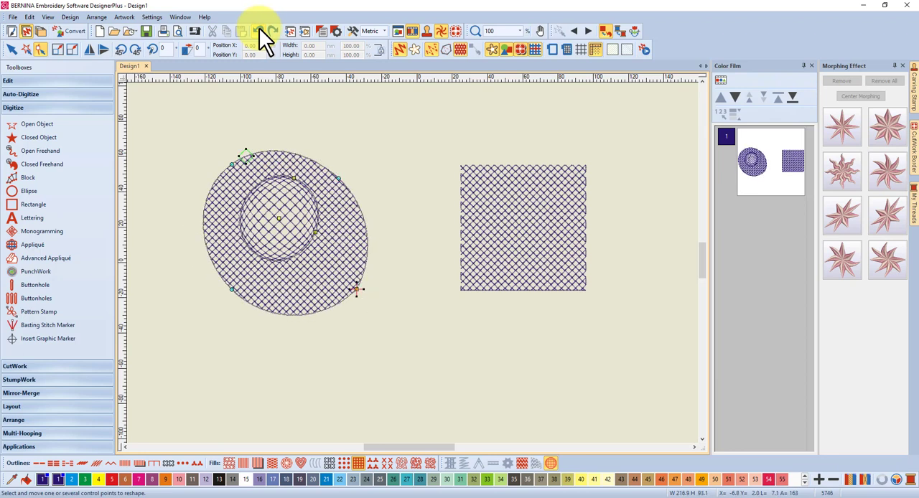
drag(247, 152, 232, 164)
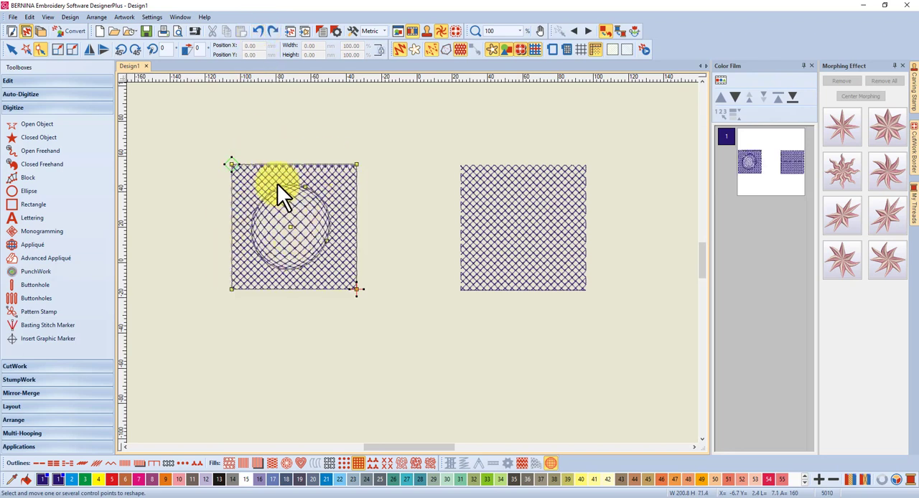
mouse_move(237, 290)
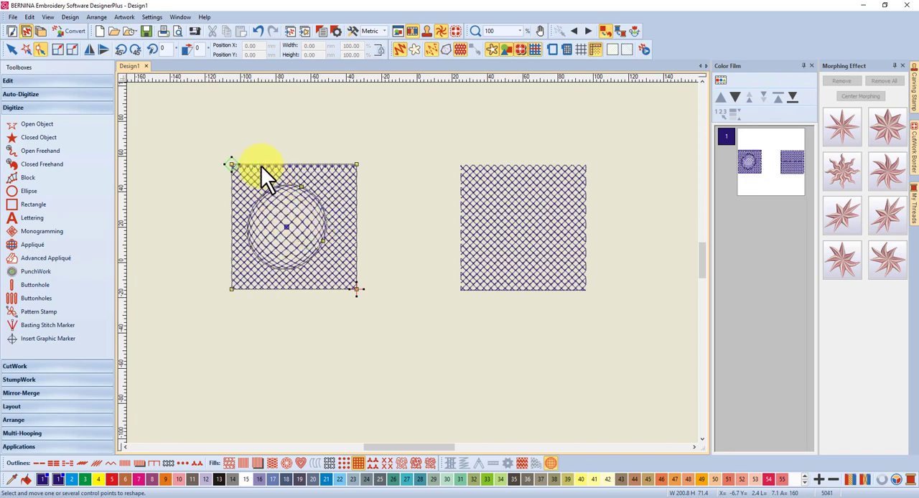
mouse_move(520, 158)
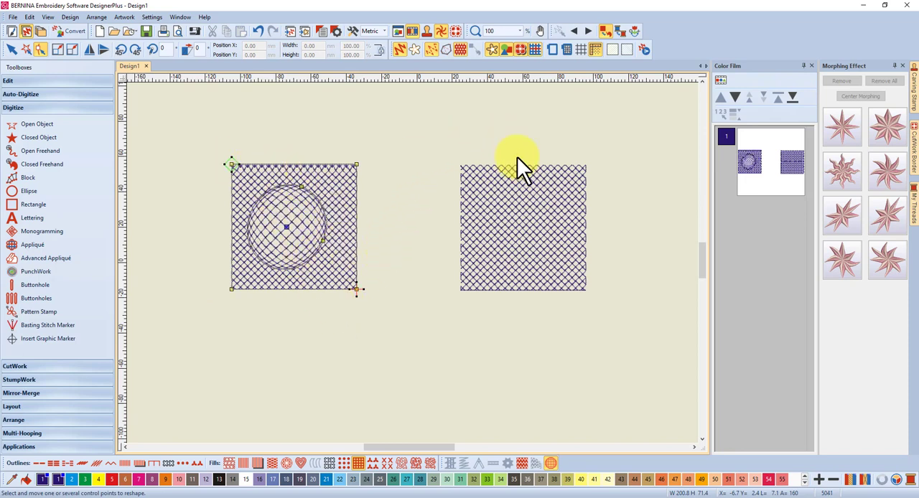
mouse_move(525, 223)
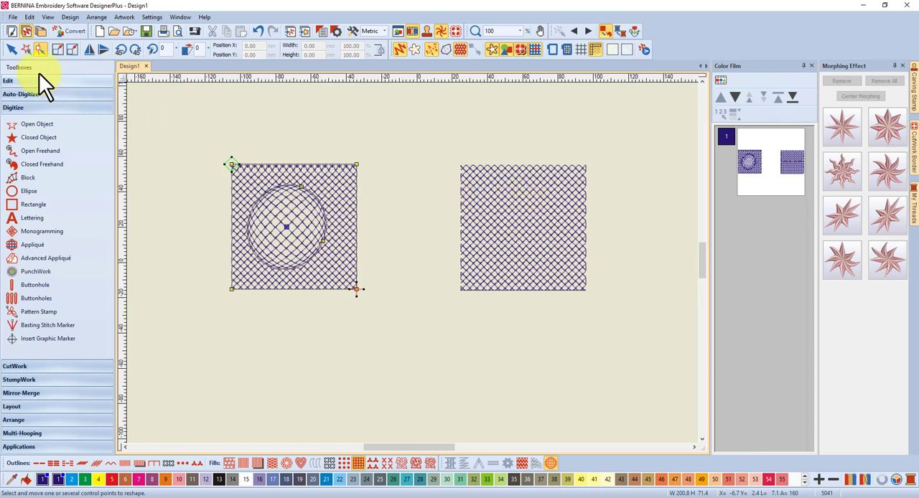
Step: Select the right lacework square and give it the Punch morphing warp
click(523, 227)
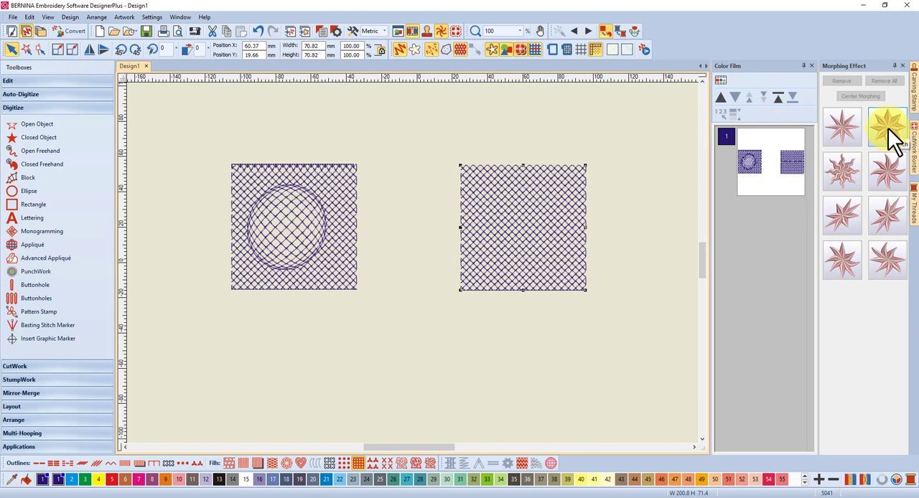
click(888, 127)
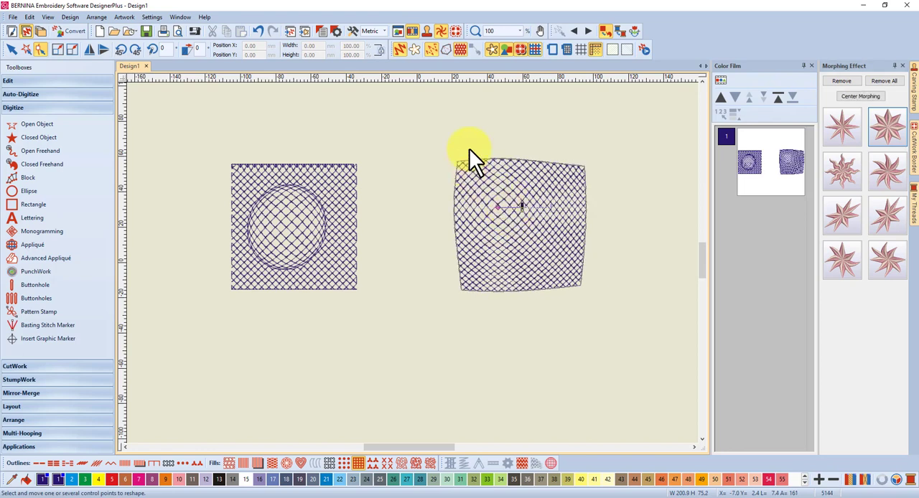
mouse_move(528, 219)
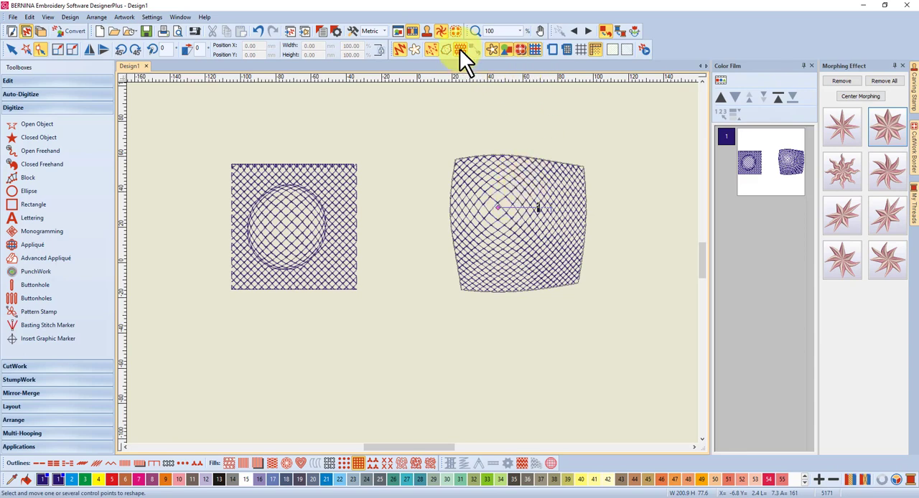
mouse_move(405, 58)
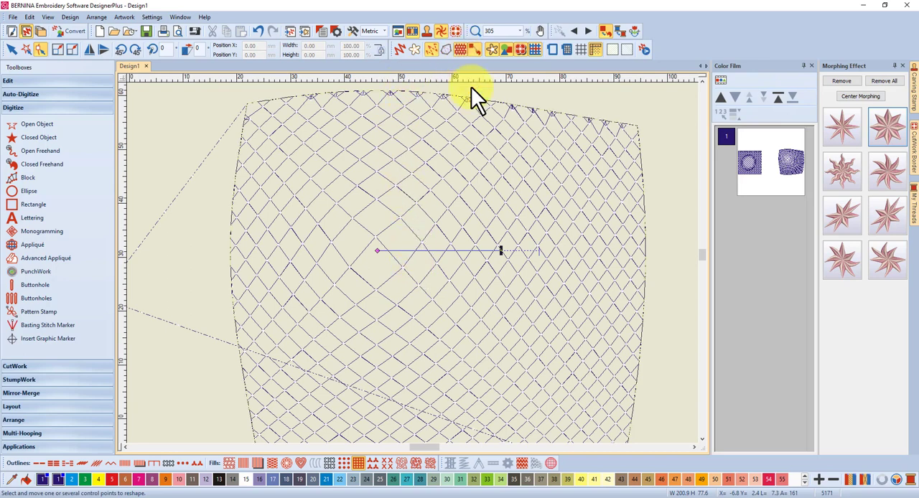
mouse_move(395, 218)
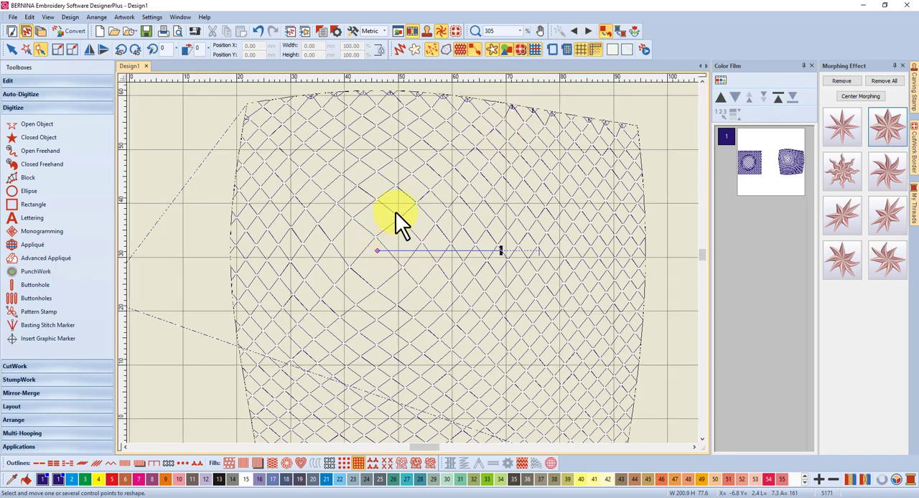
mouse_move(395, 270)
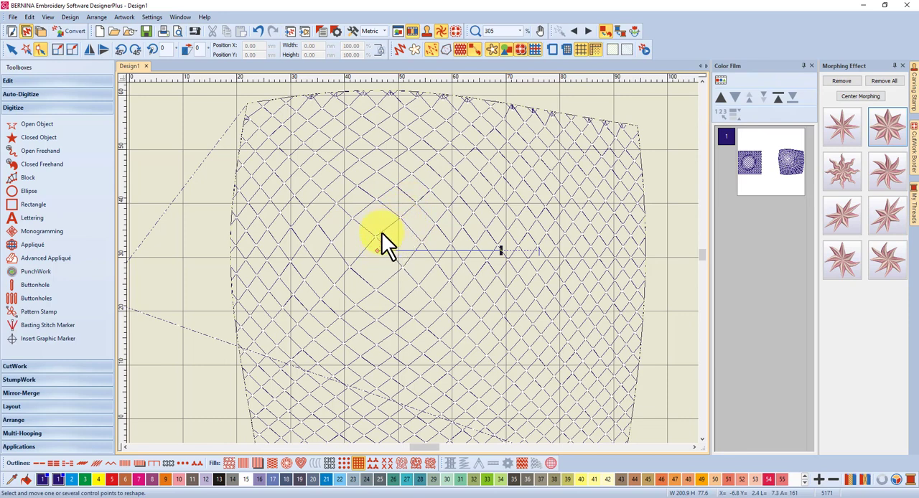
mouse_move(405, 222)
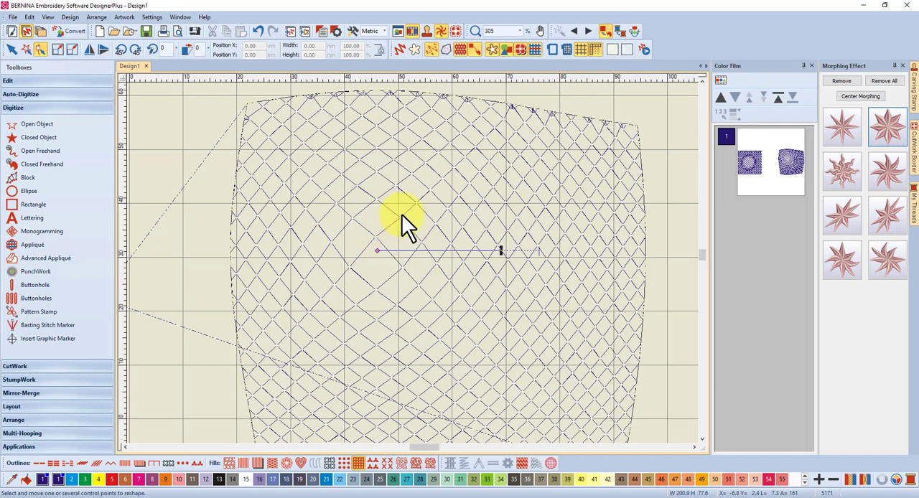
mouse_move(500, 256)
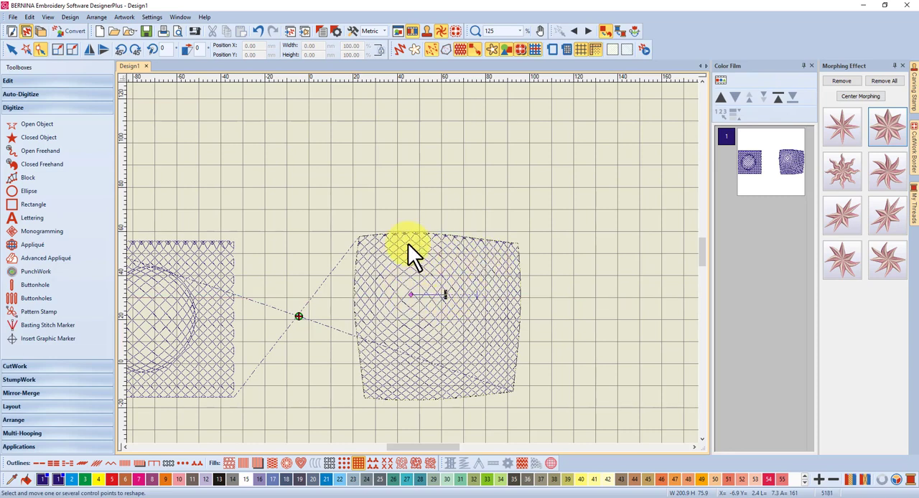
mouse_move(529, 280)
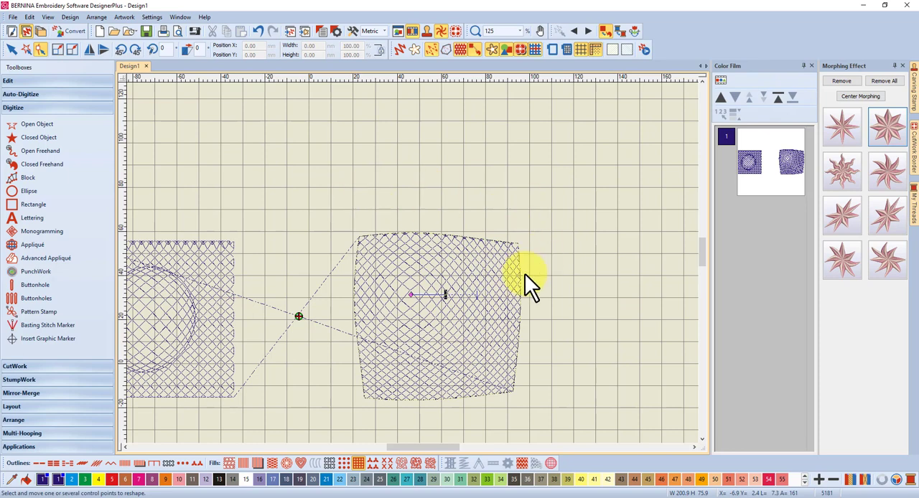
mouse_move(431, 290)
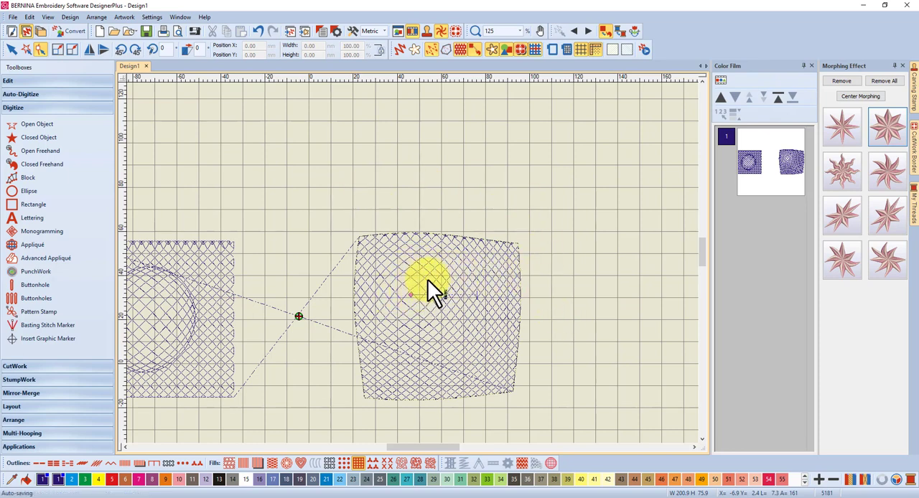
mouse_move(442, 316)
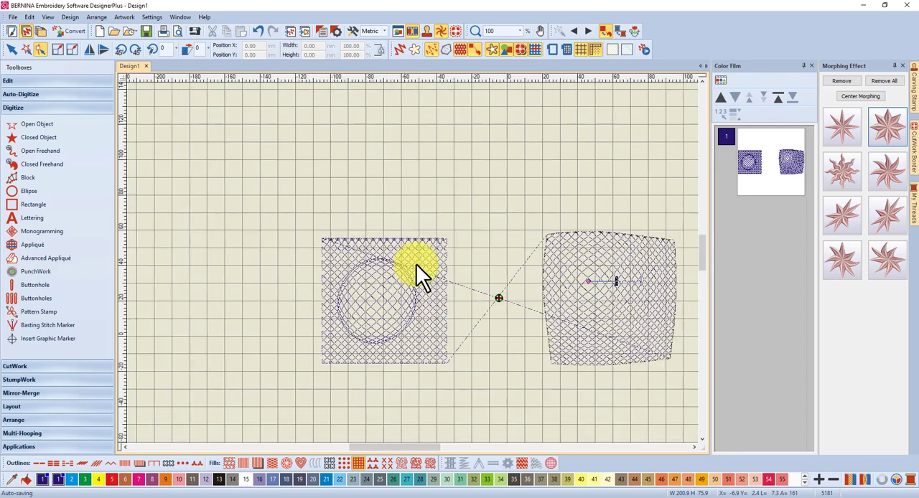
mouse_move(615, 294)
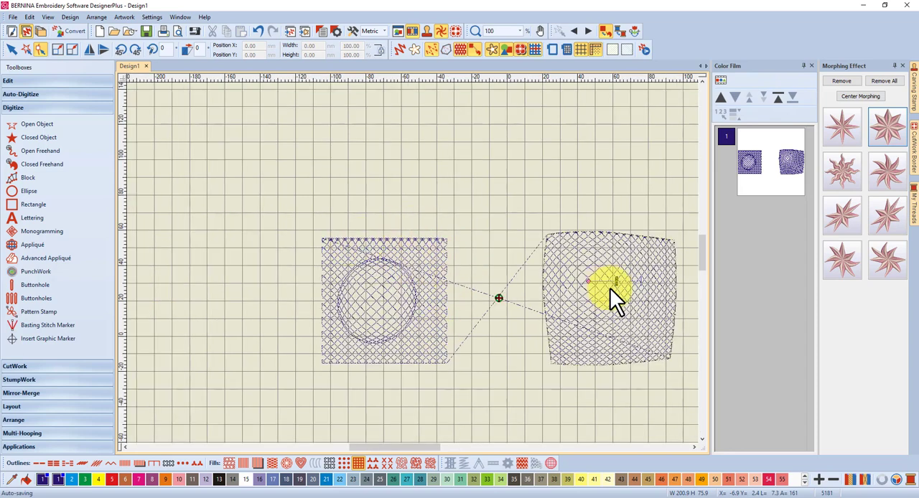
mouse_move(581, 302)
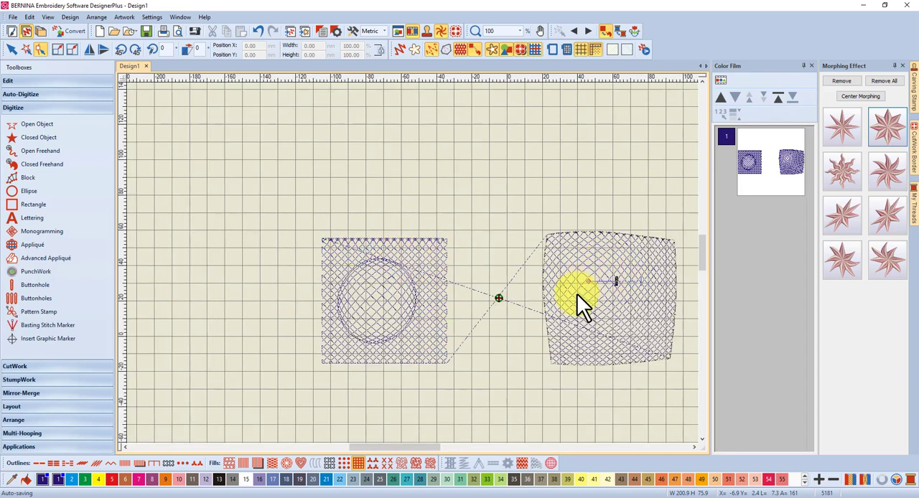
mouse_move(586, 286)
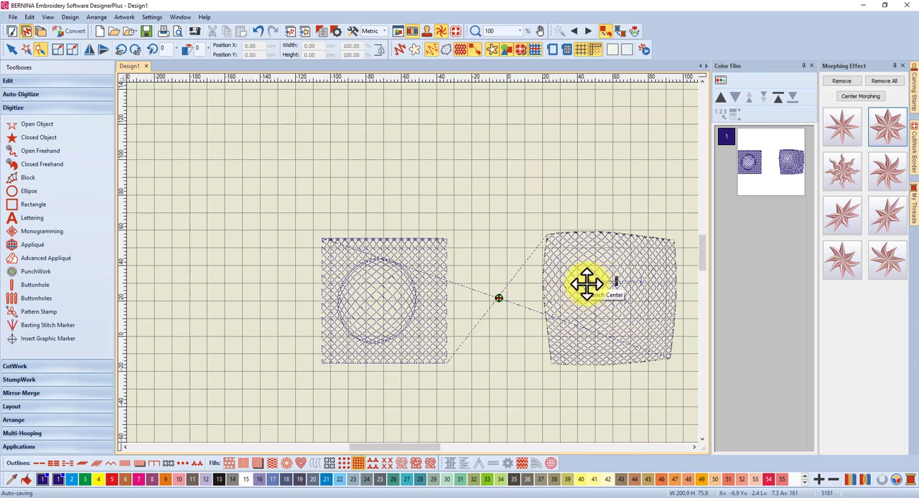
mouse_move(582, 319)
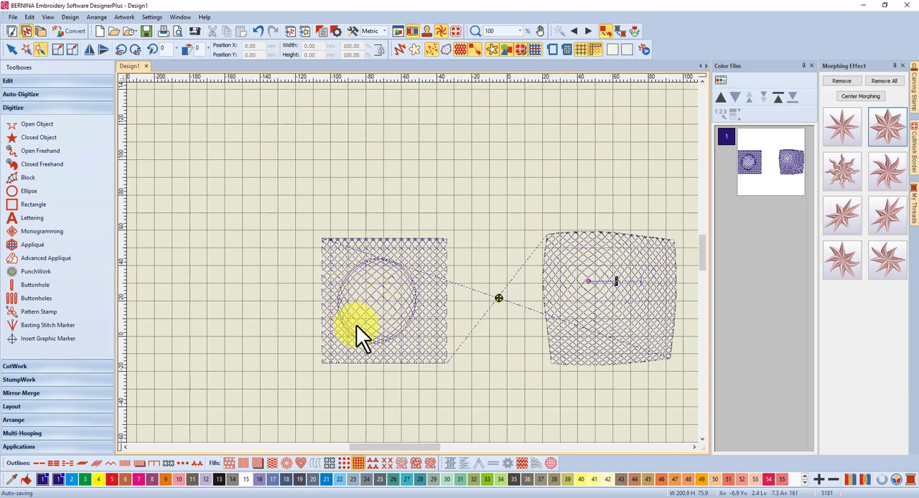
mouse_move(359, 319)
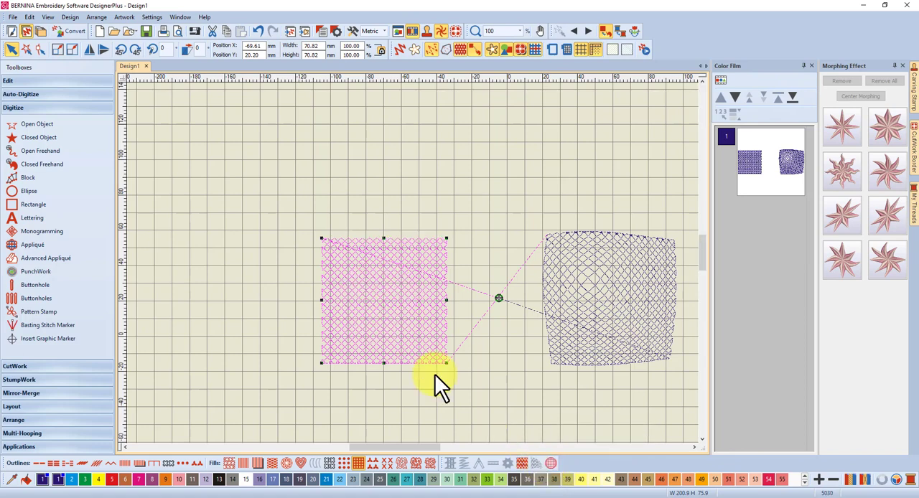
mouse_move(388, 295)
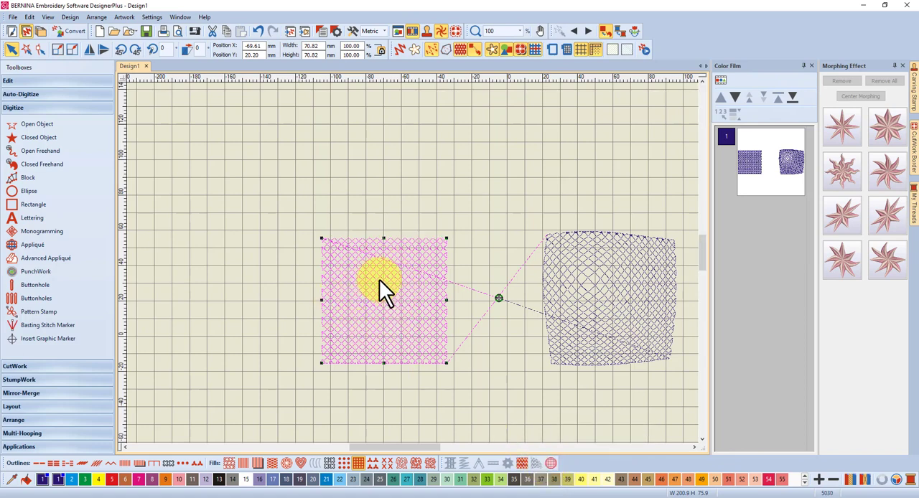
mouse_move(376, 316)
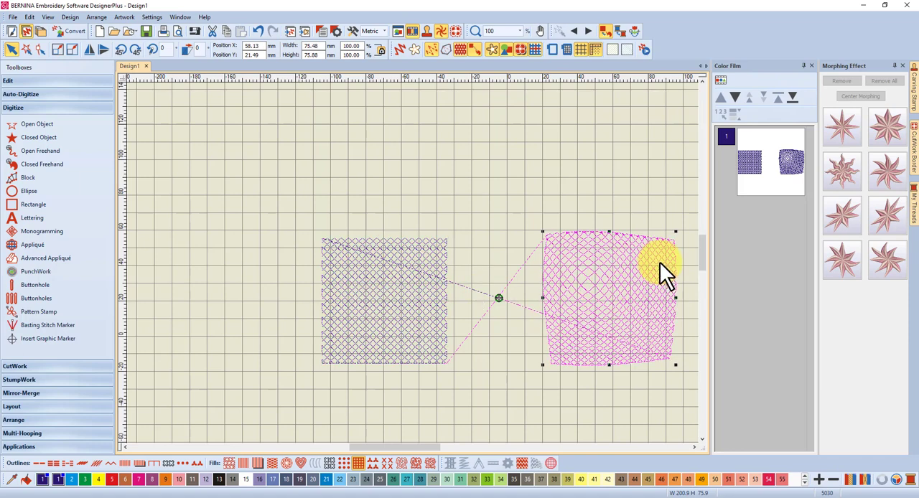
Step: Apply Punch to the right square and raise its factor so the square balloons outward
click(888, 128)
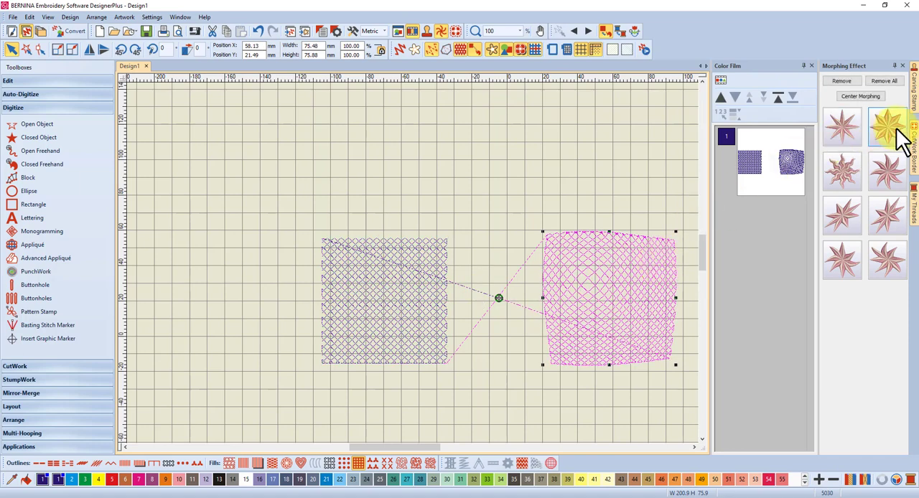
click(888, 126)
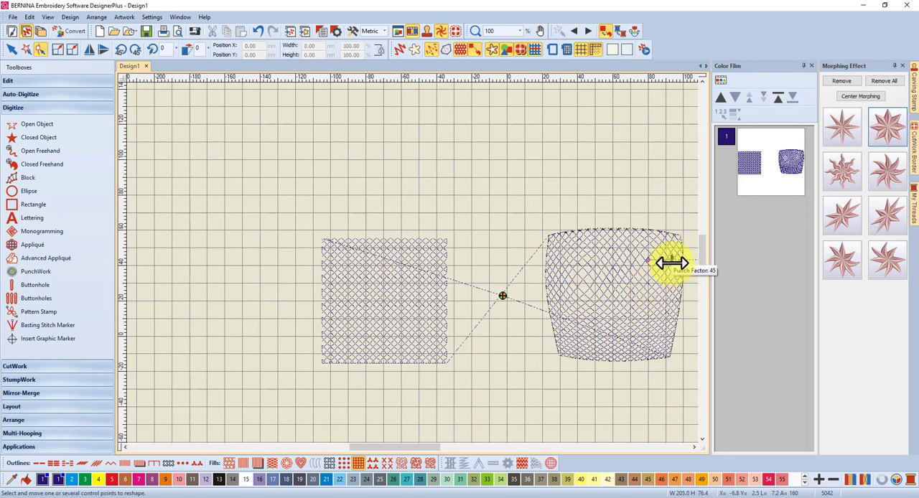
drag(672, 261, 564, 262)
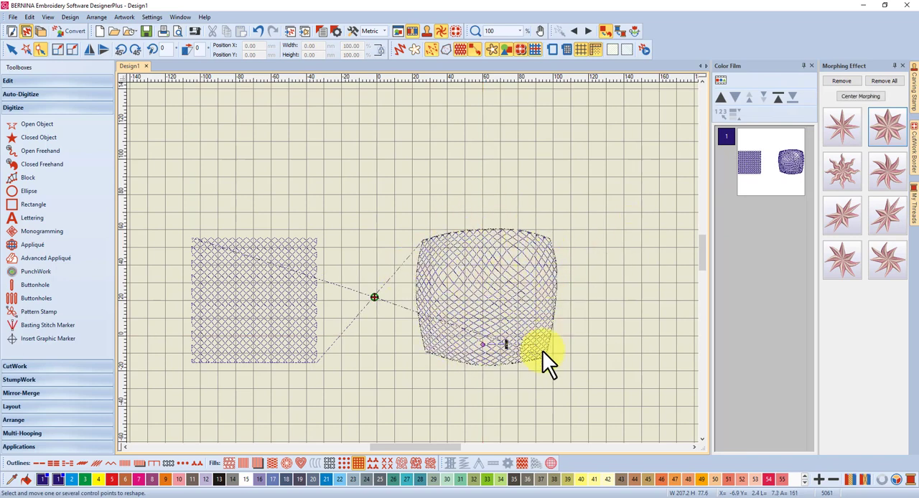
mouse_move(558, 338)
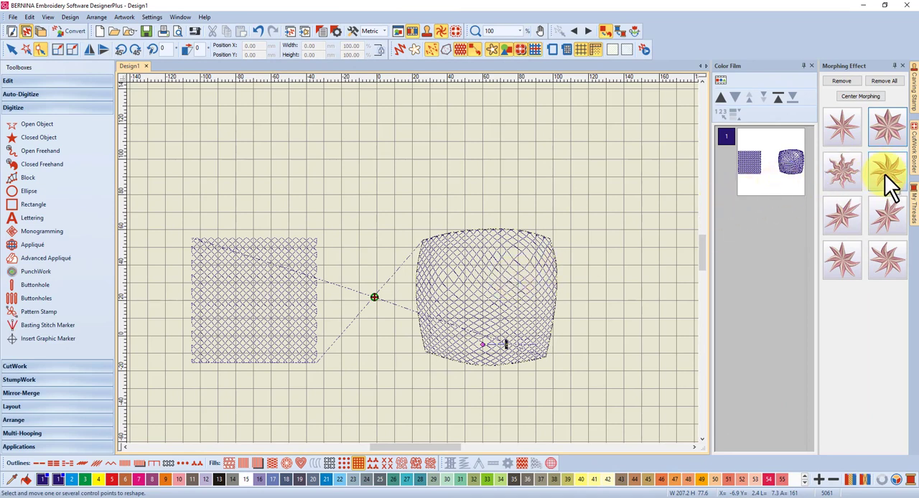
Step: Stack Twirl then Pinch on the right square, strengthening each so the lattice swirls and edges wave
click(888, 171)
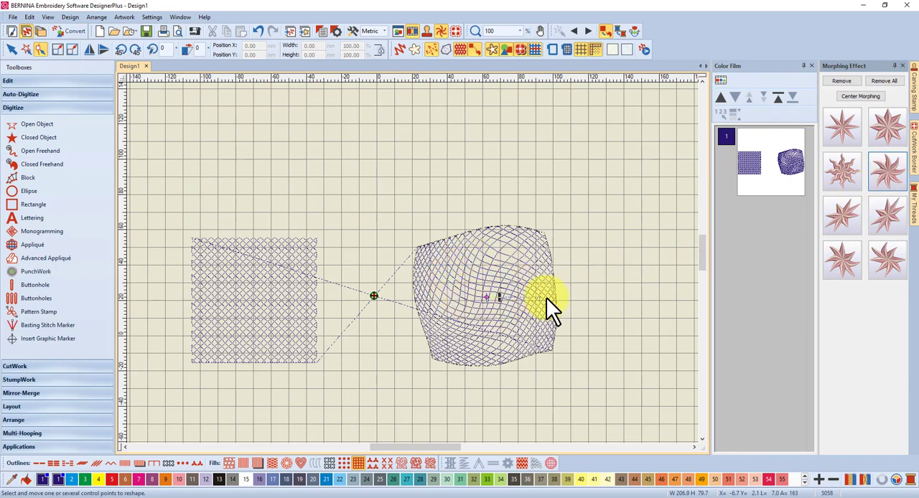
mouse_move(500, 302)
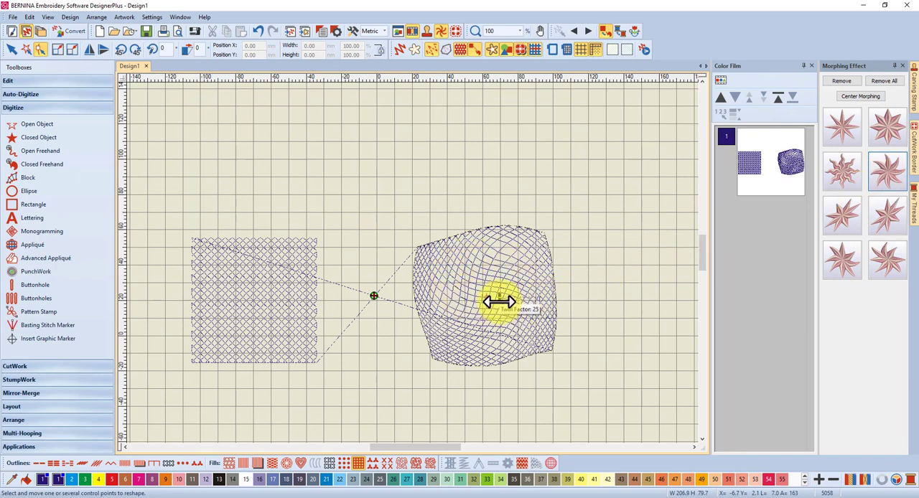
drag(500, 301, 518, 345)
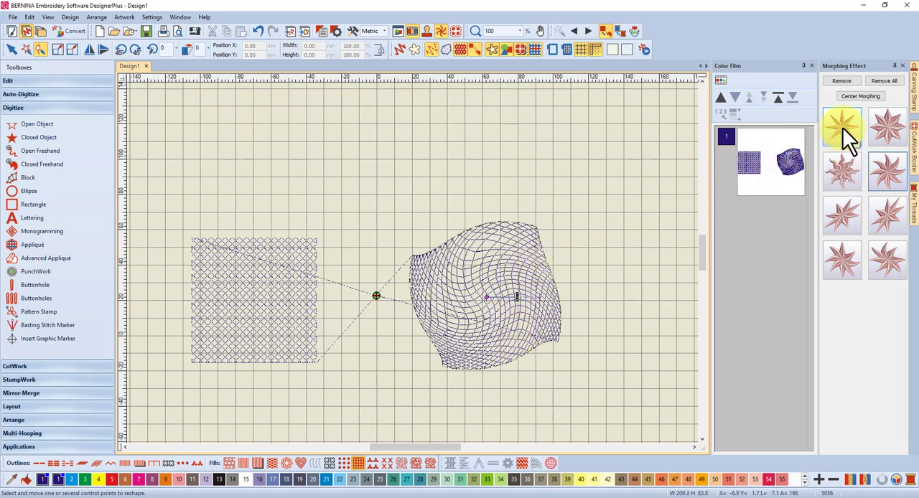
click(842, 128)
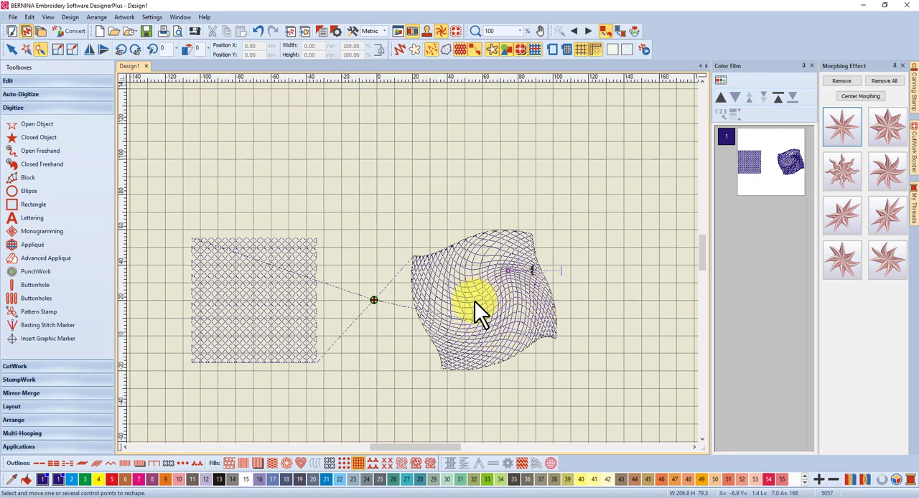
mouse_move(466, 302)
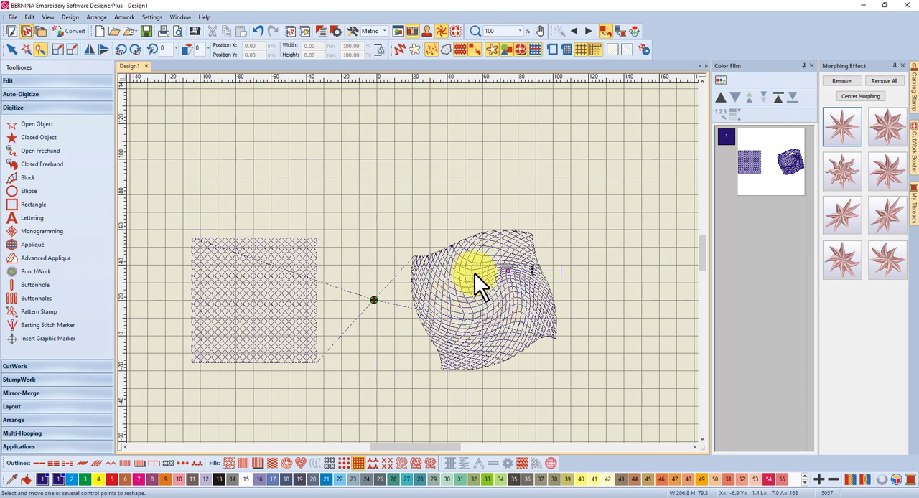
click(888, 127)
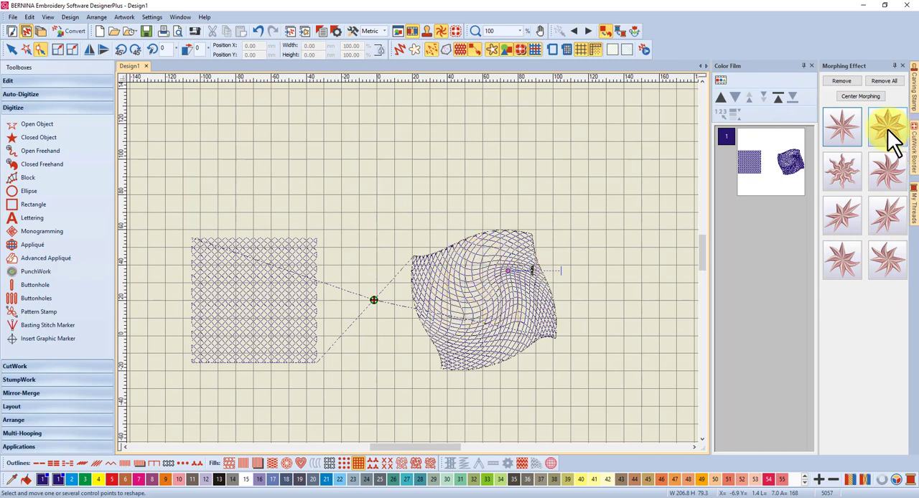
mouse_move(888, 215)
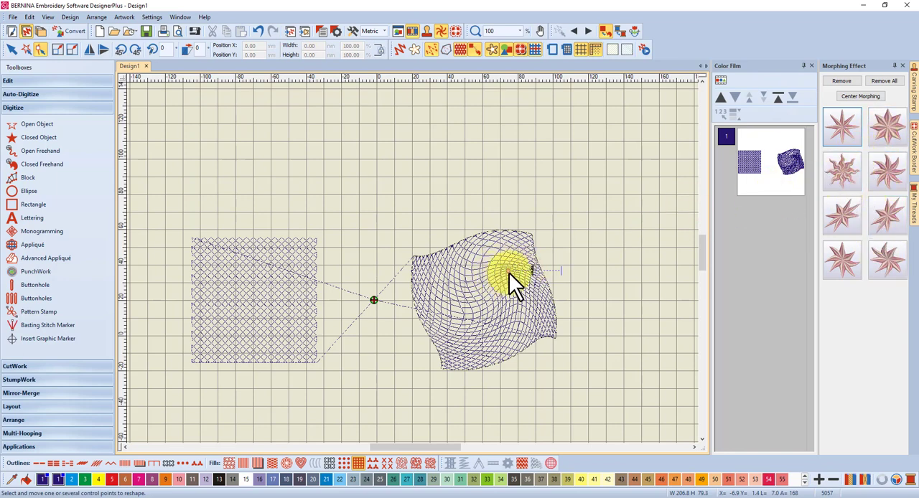
mouse_move(683, 209)
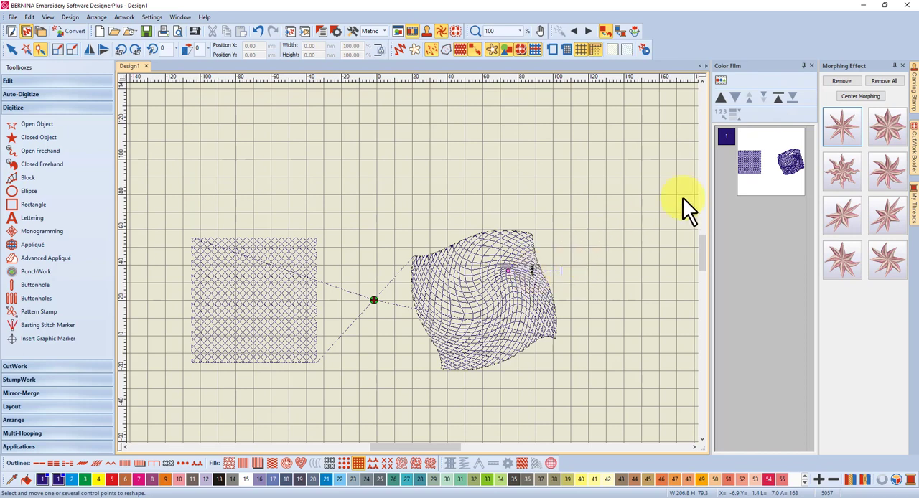
mouse_move(855, 72)
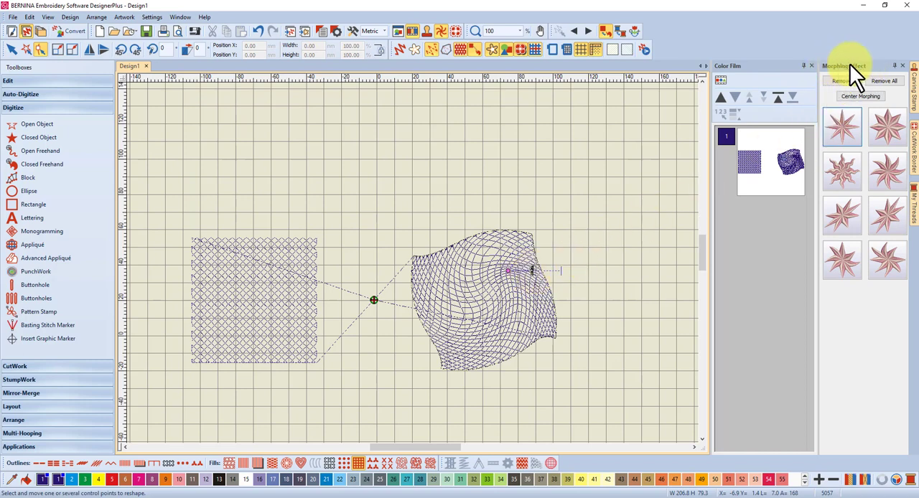
mouse_move(532, 280)
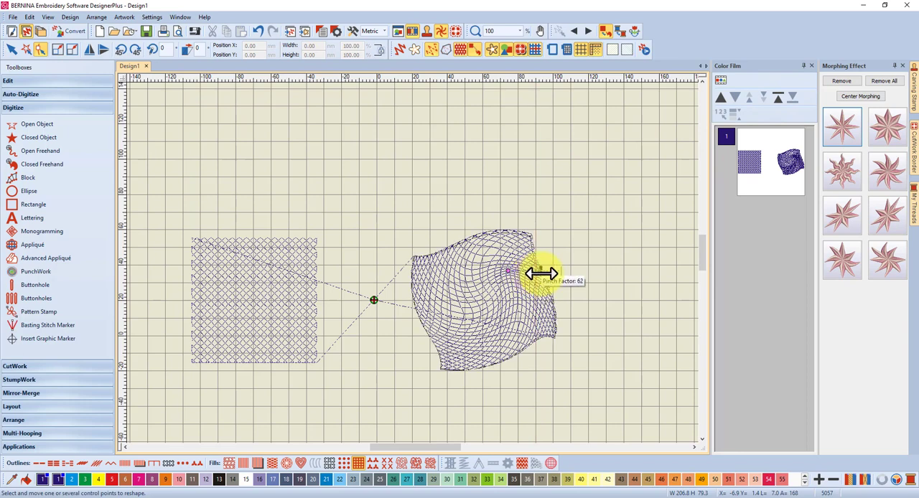
drag(543, 273, 502, 276)
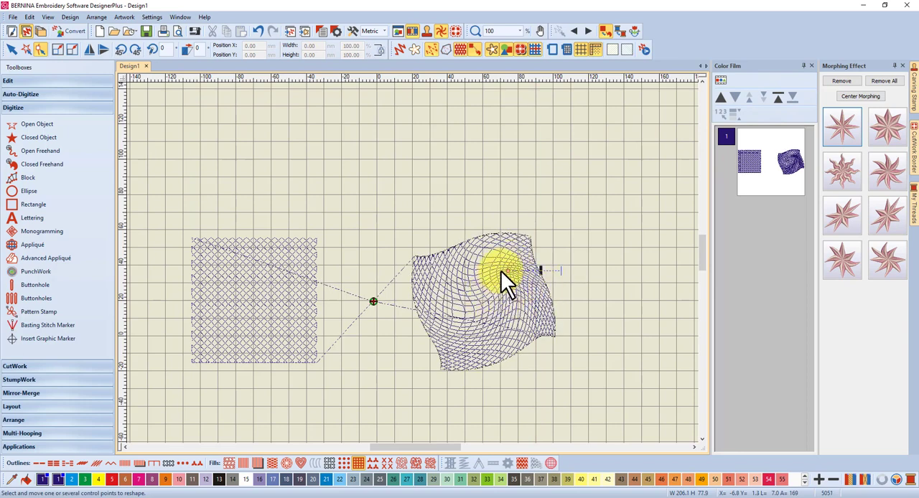